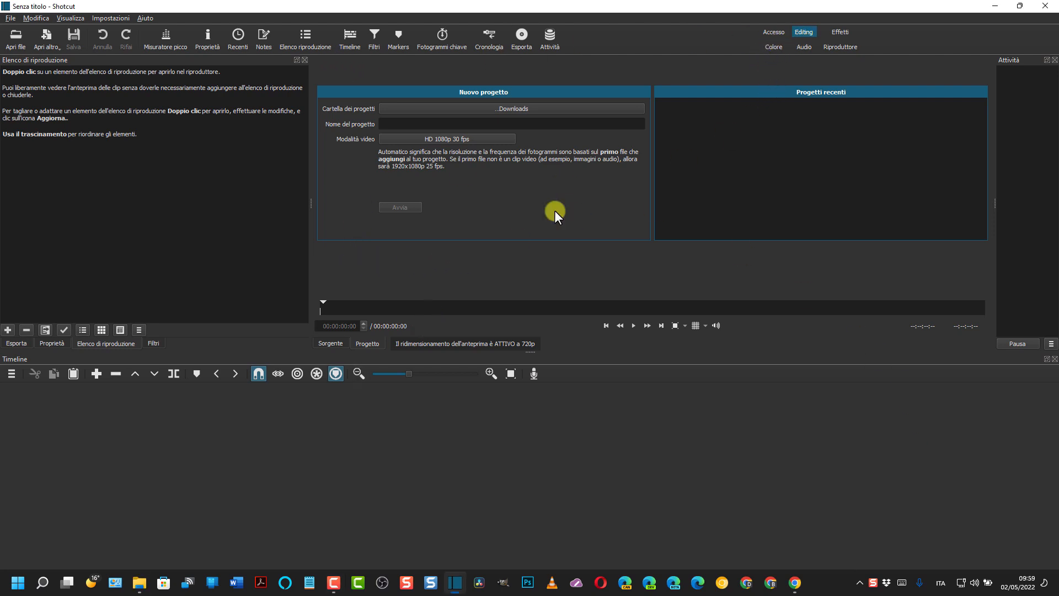
mouse_move(117, 137)
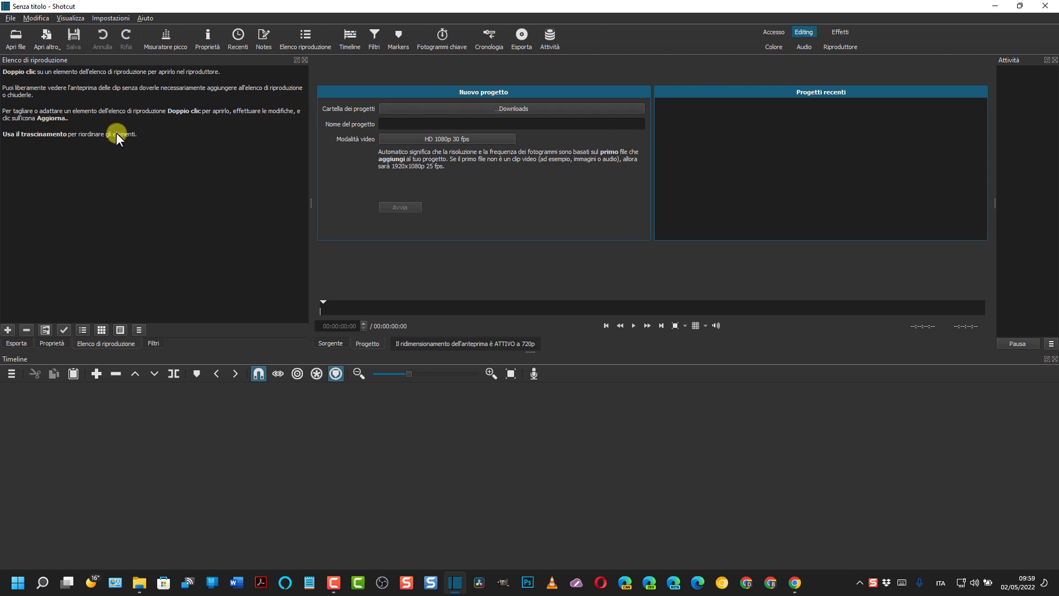
mouse_move(141, 578)
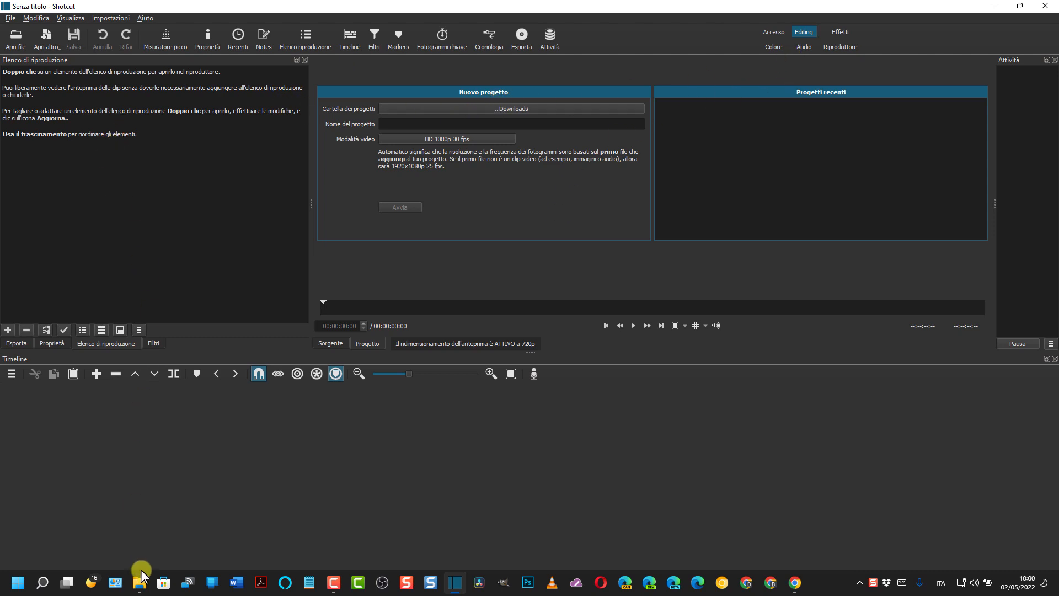
Drag barche a vela.mp4 from the Downloads folder into Shotcut's playlist.
left_click(139, 582)
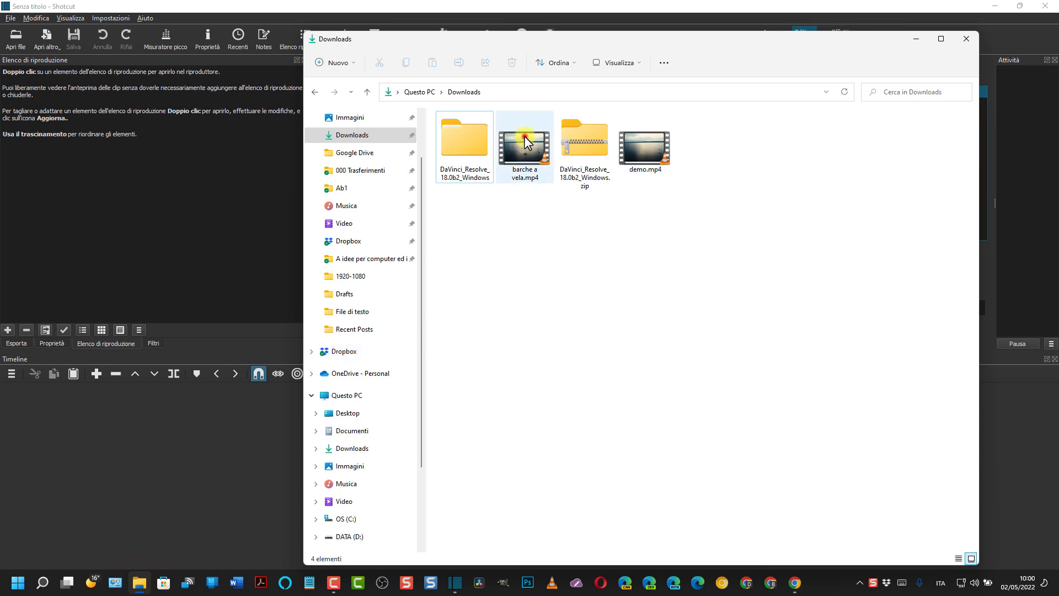
left_click_drag(525, 141, 154, 152)
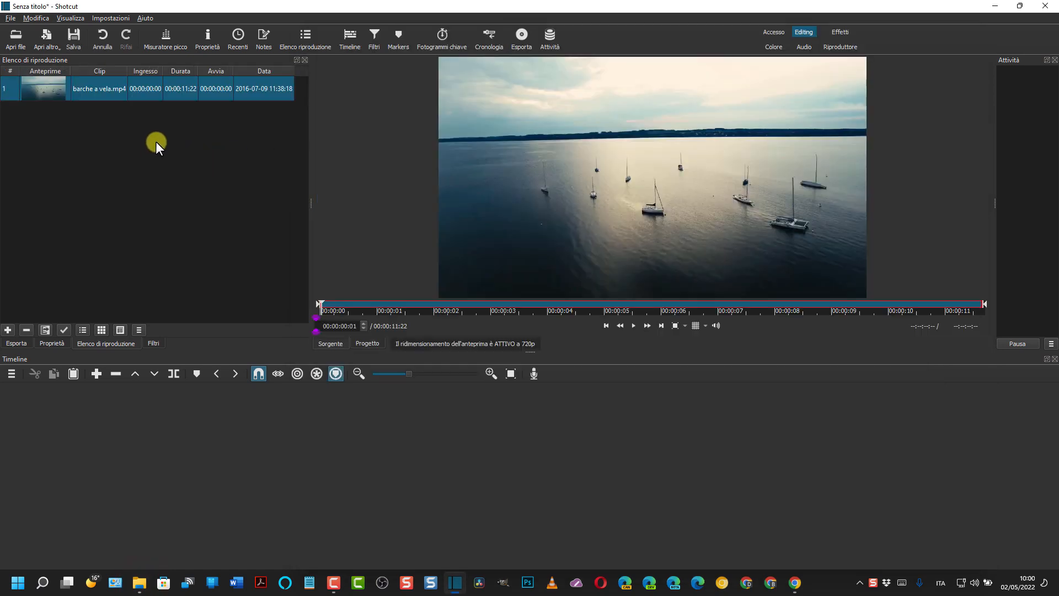
mouse_move(555, 158)
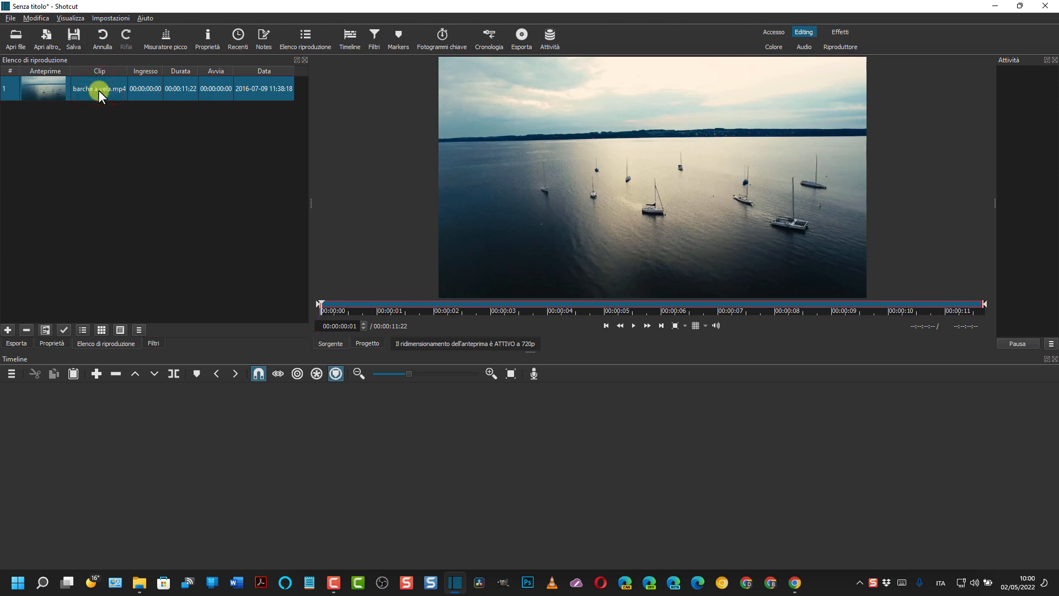
mouse_move(101, 96)
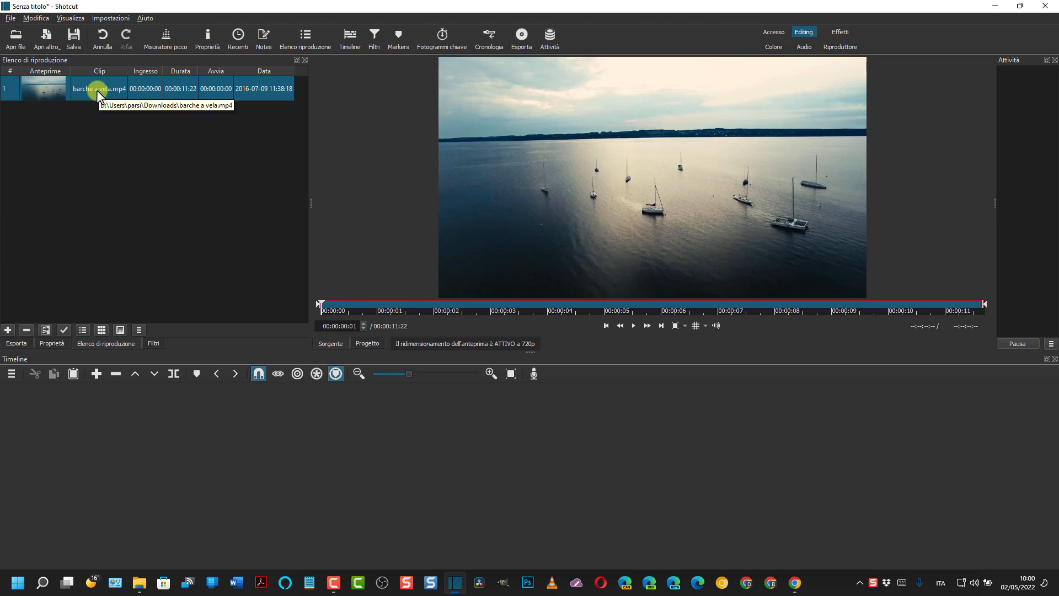
Place the barche a vela.mp4 clip on timeline track V1.
left_click_drag(98, 88, 135, 403)
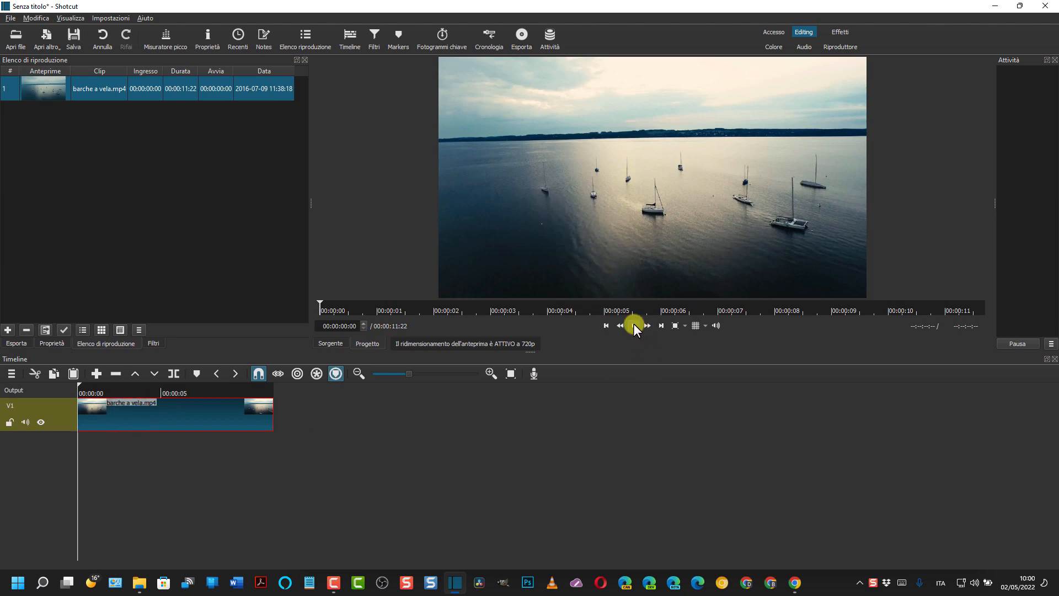
left_click(633, 325)
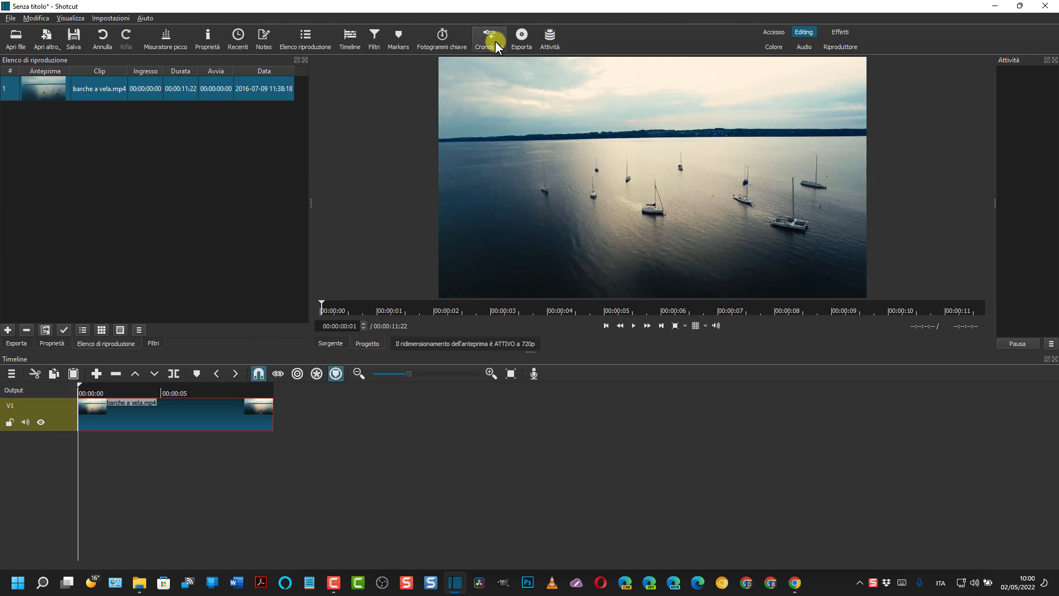
Attach a Rimozione macchie filter to the sailboat clip from the Filtri panel.
left_click(374, 34)
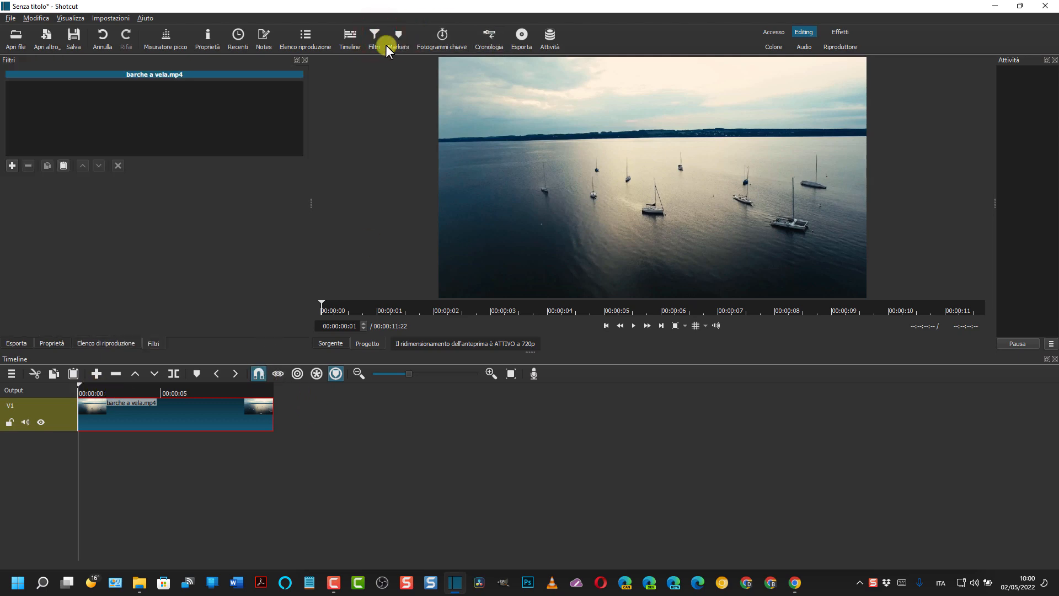
left_click(11, 165)
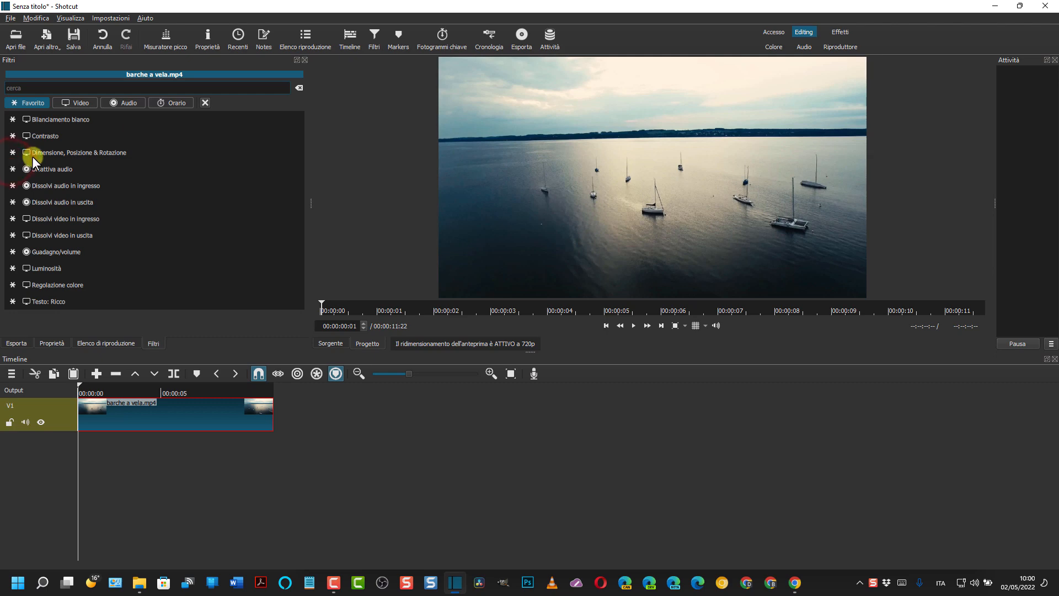
left_click(76, 103)
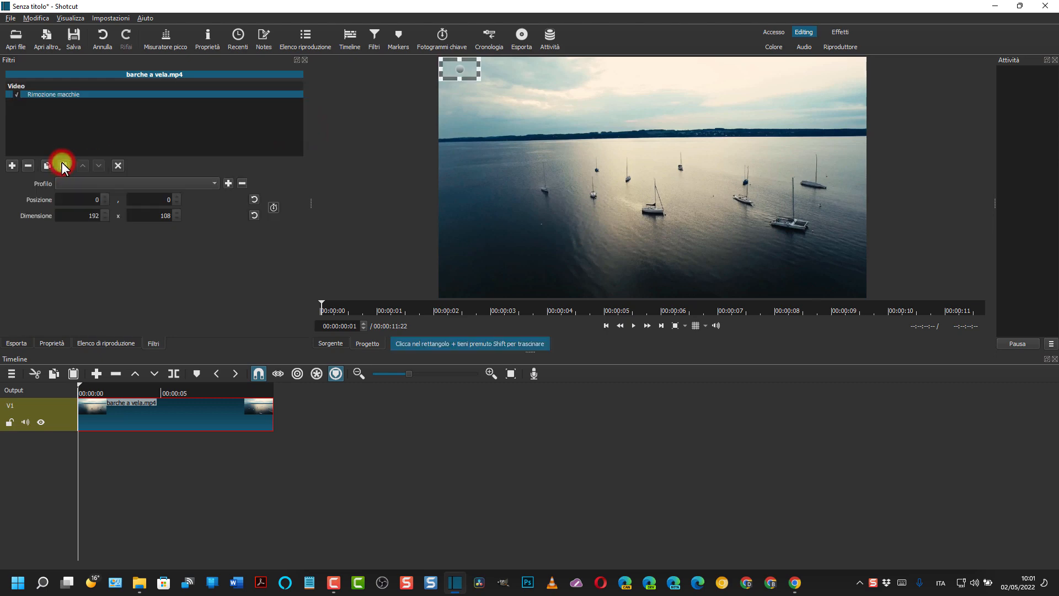
mouse_move(448, 75)
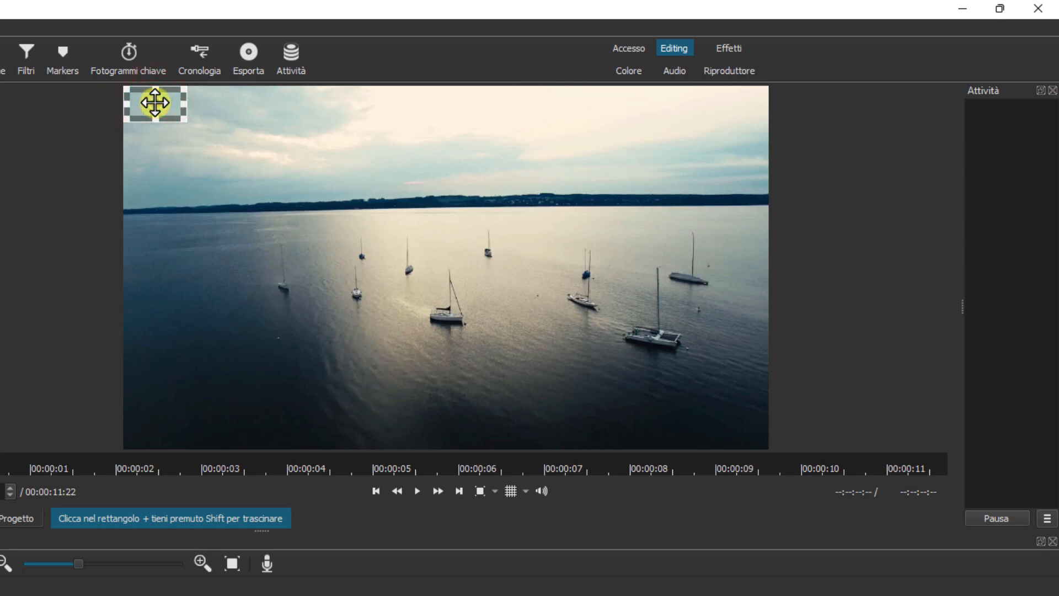
Move the removal area onto a left sailboat: position 368,440, size 192×229.
left_click_drag(156, 103, 240, 145)
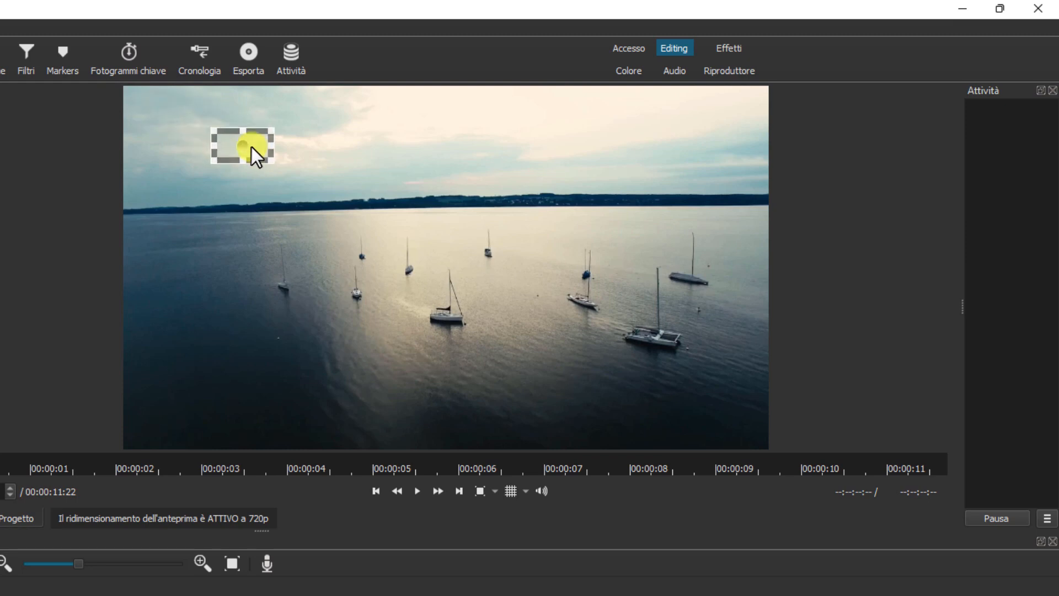
left_click_drag(242, 145, 290, 226)
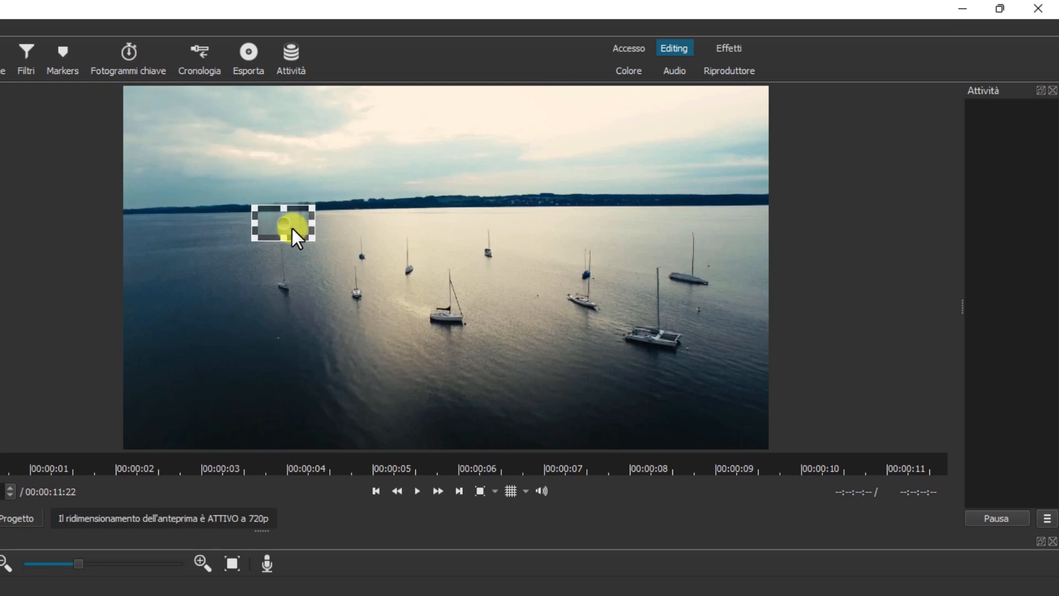
left_click_drag(294, 223, 289, 260)
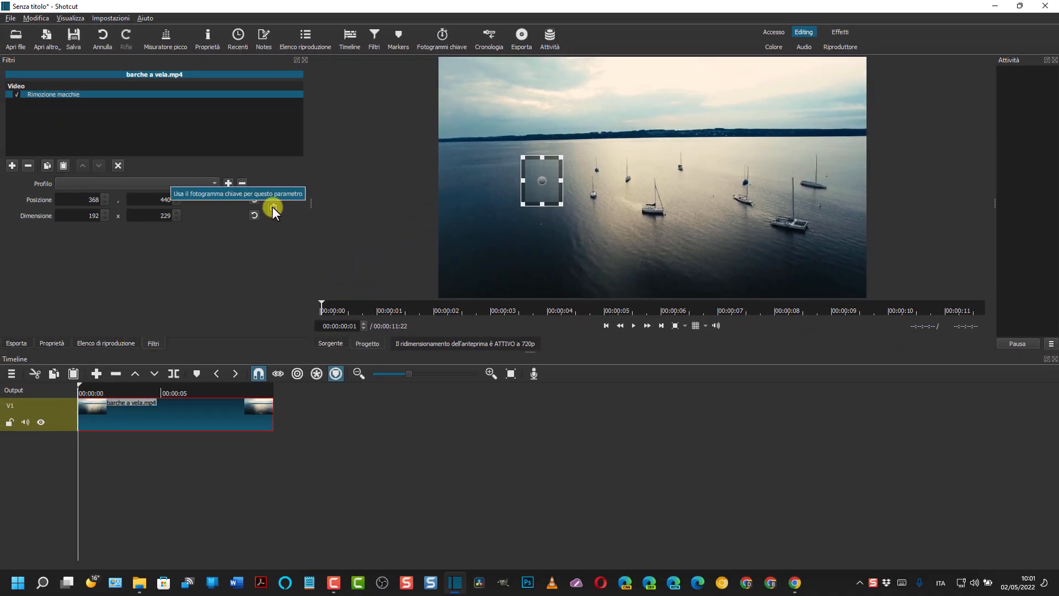
Keyframe Posizione/Dimensione to track the left boats, ending at 213,504 and 197×259.
left_click(267, 207)
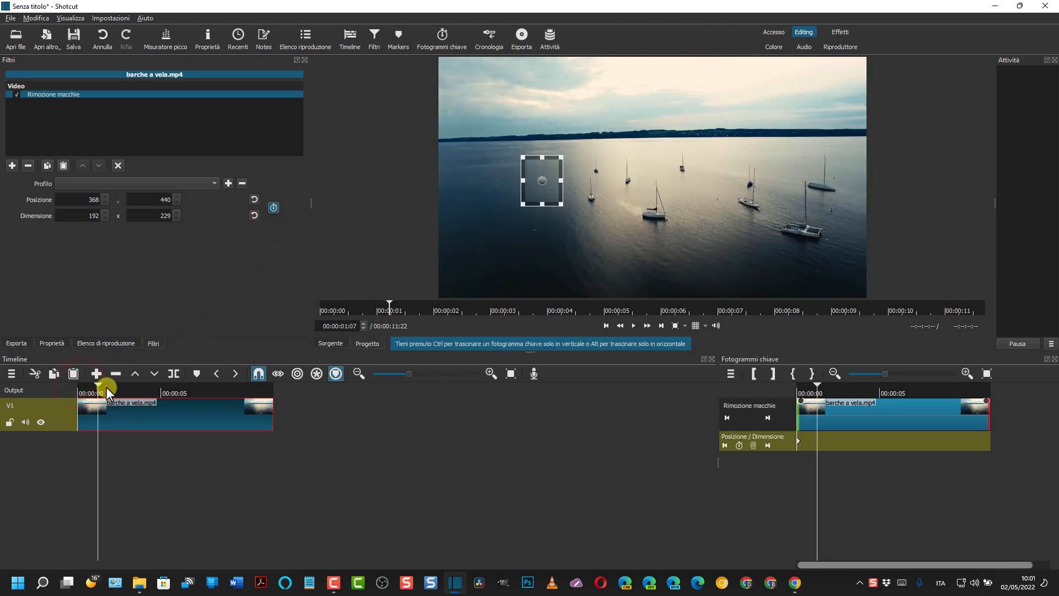
left_click(447, 310)
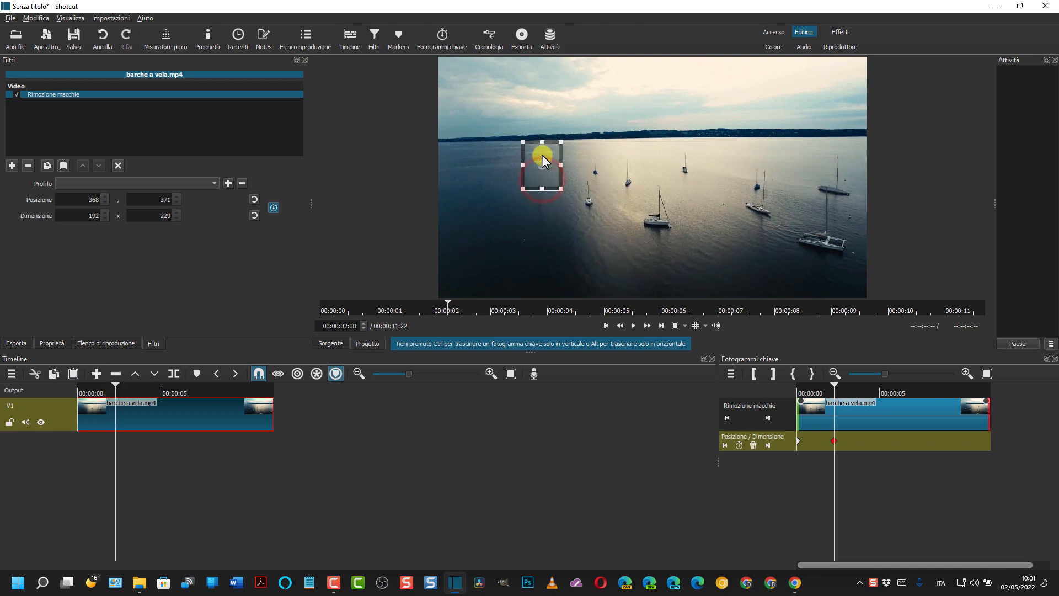
left_click_drag(542, 160, 535, 183)
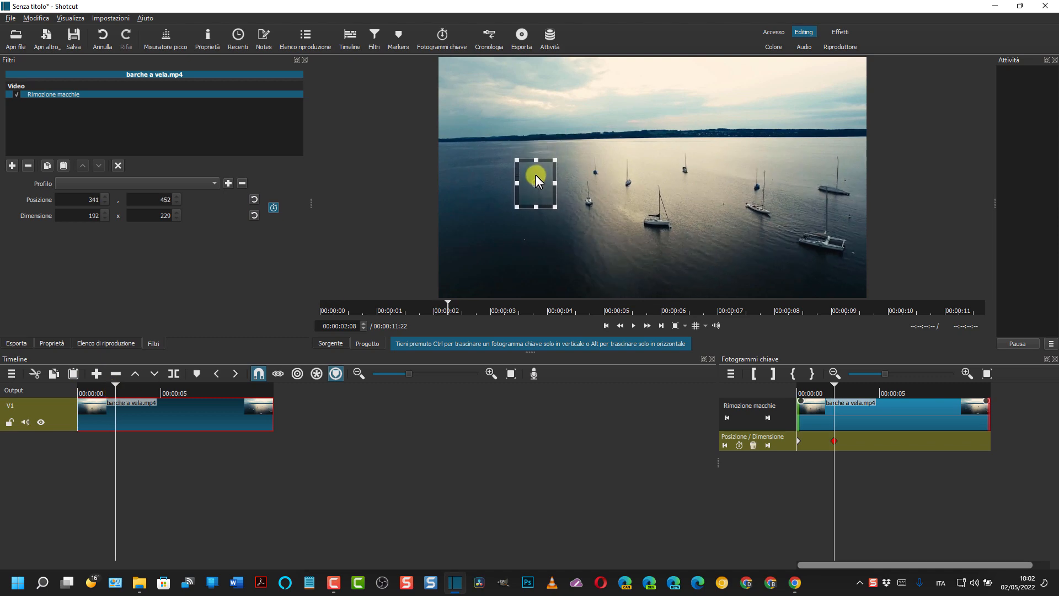
left_click_drag(536, 181, 553, 202)
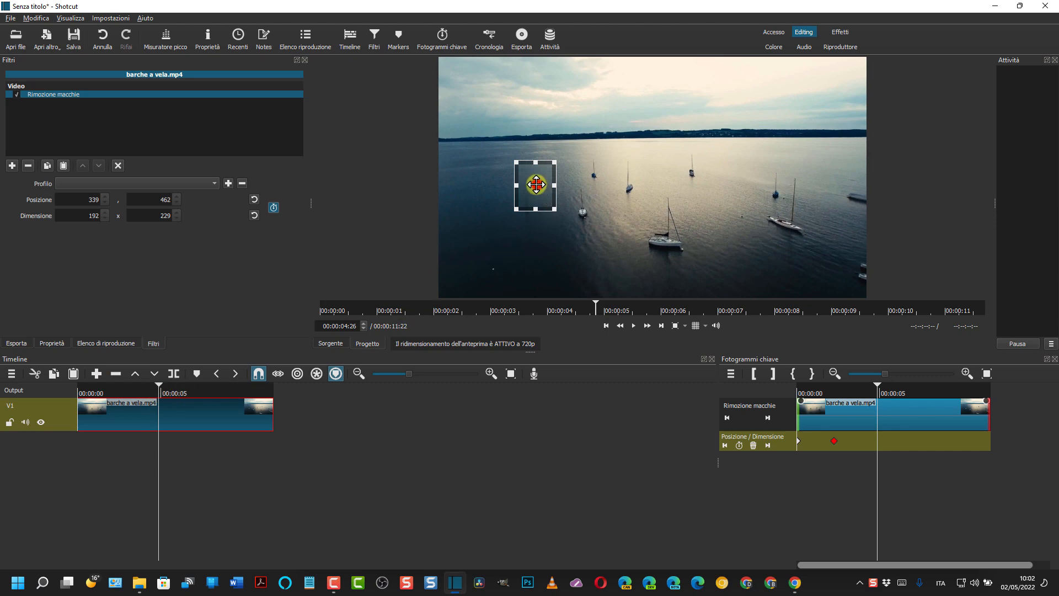
left_click_drag(535, 185, 527, 169)
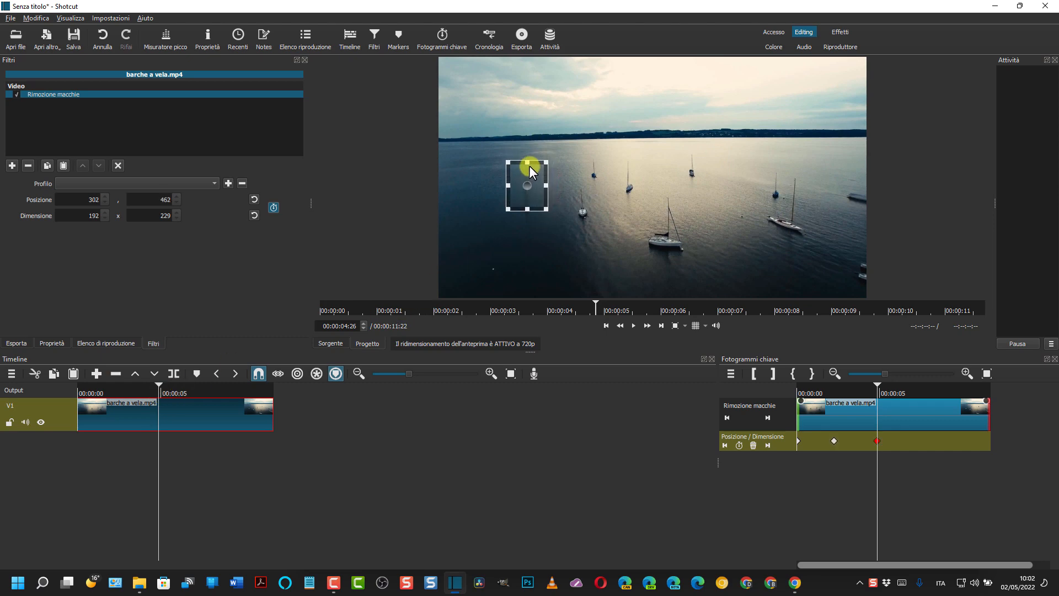
left_click_drag(530, 170, 524, 166)
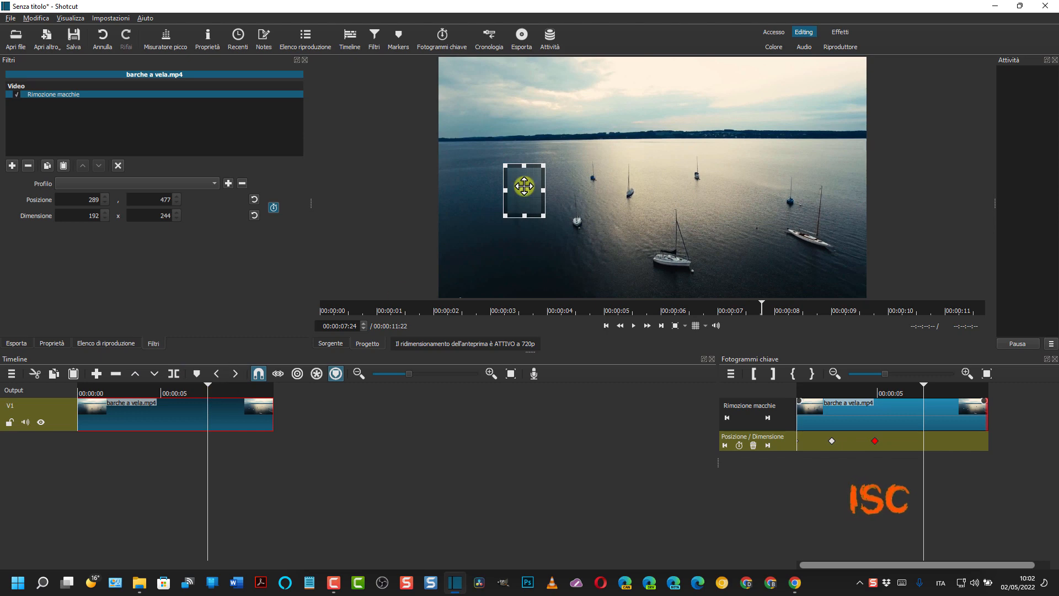
left_click_drag(523, 190, 518, 162)
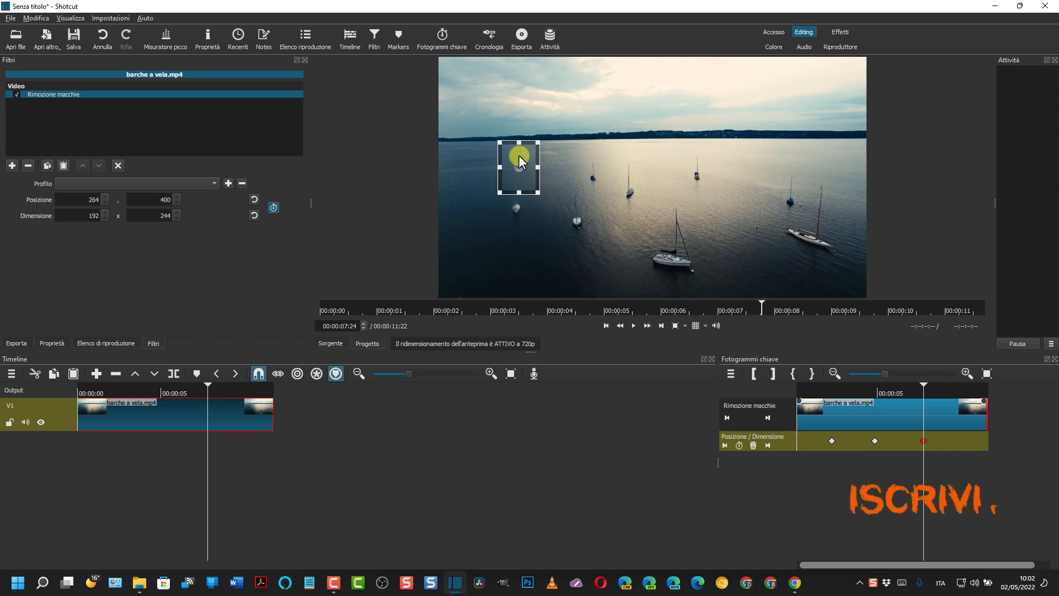
left_click_drag(519, 162, 530, 178)
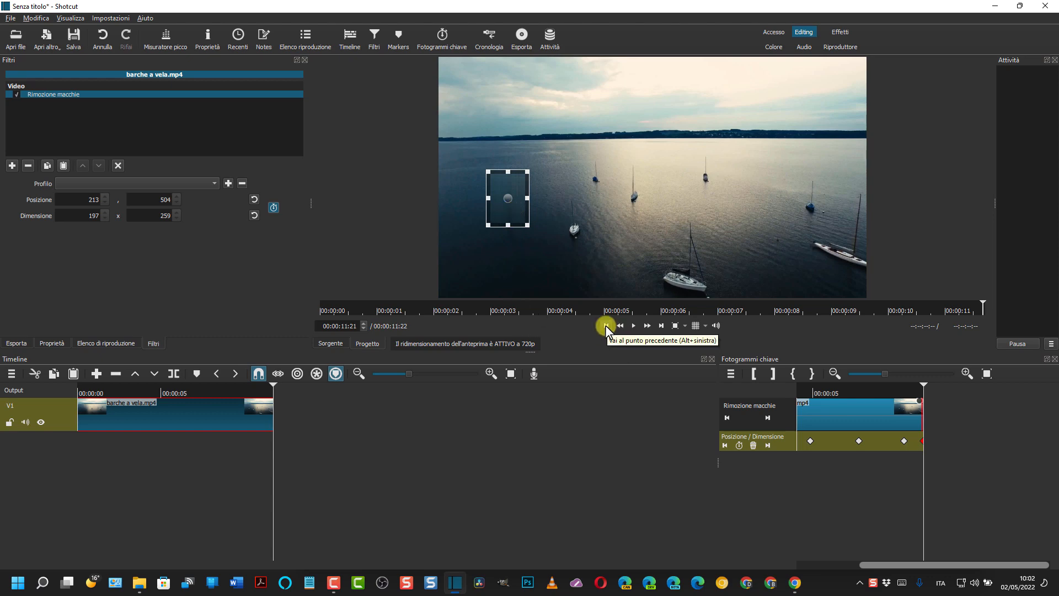
left_click(605, 324)
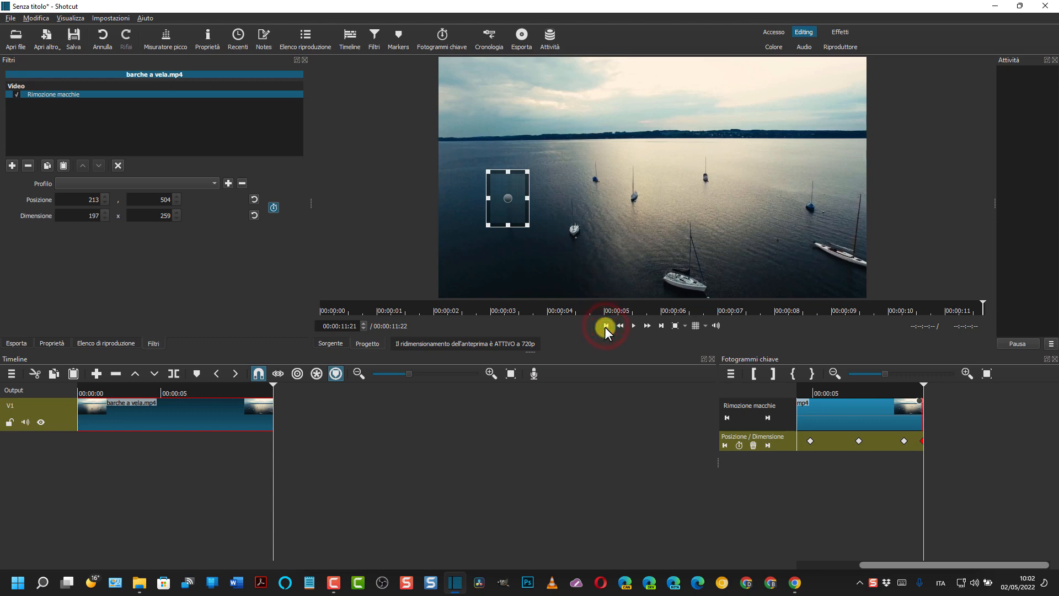
left_click(606, 326)
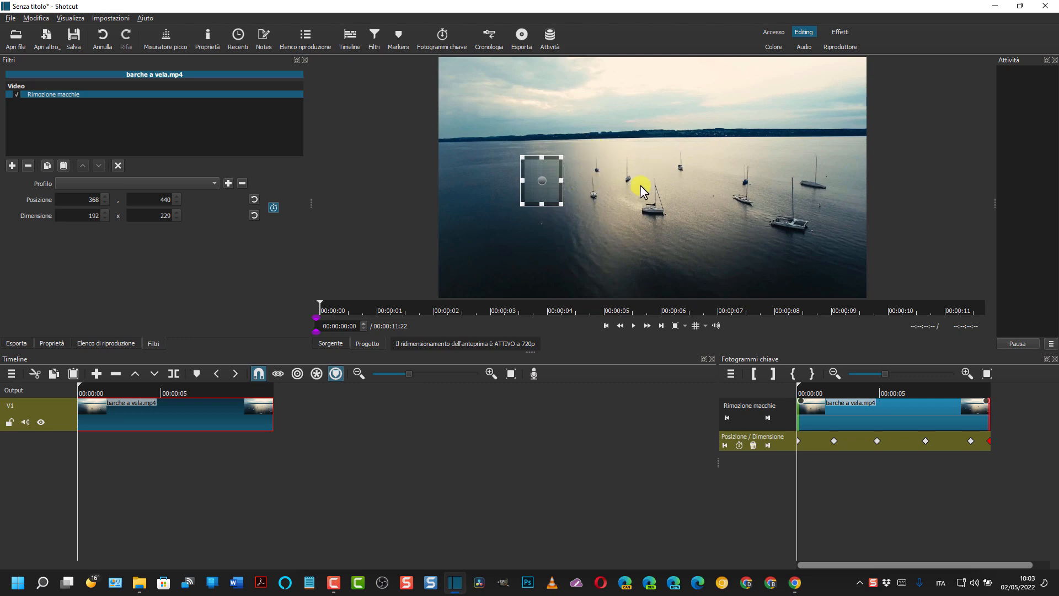
mouse_move(246, 164)
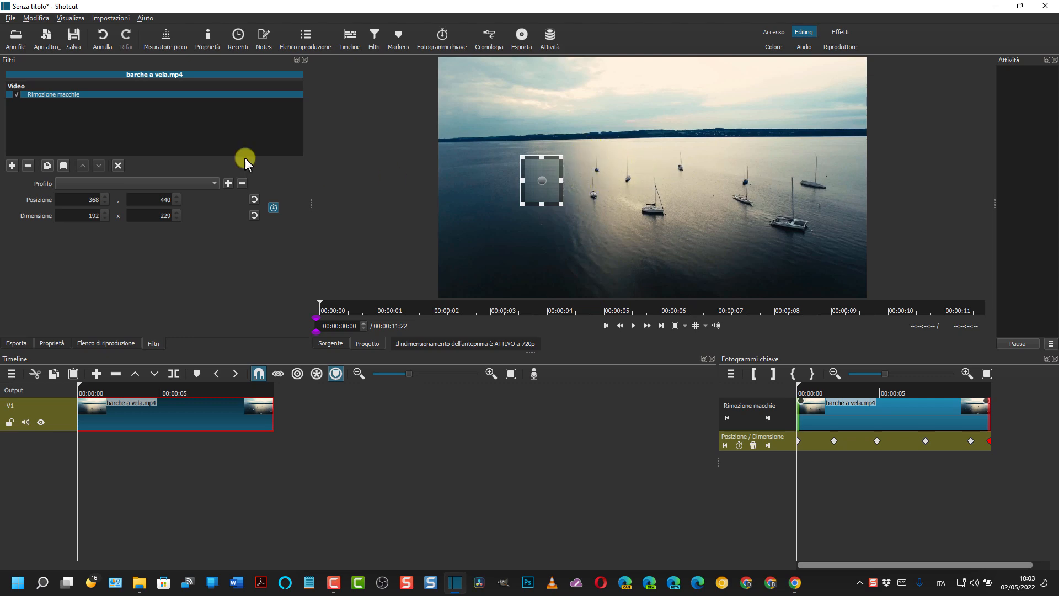
mouse_move(5, 132)
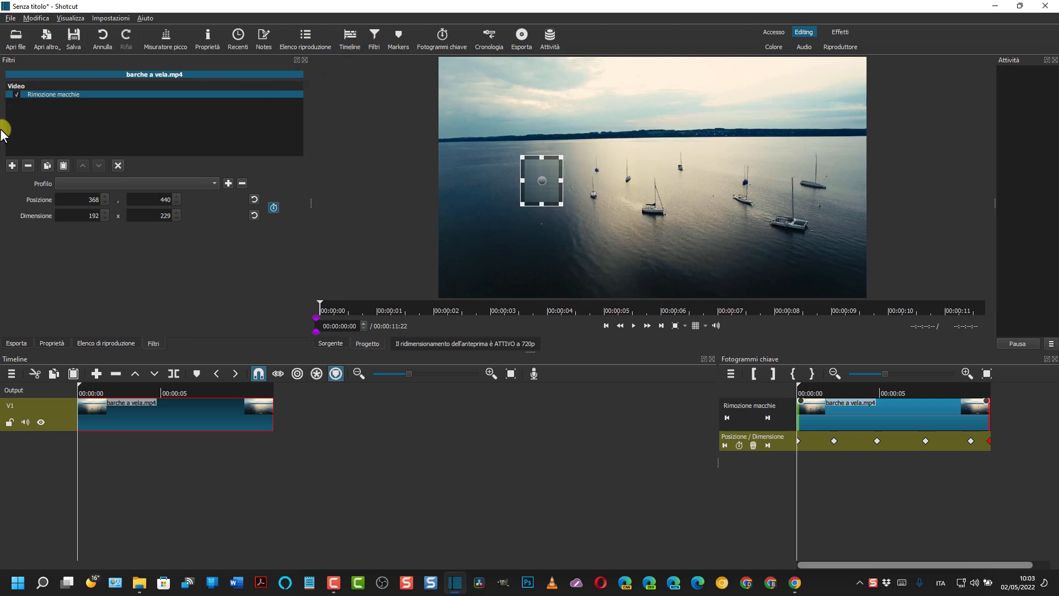
left_click(51, 94)
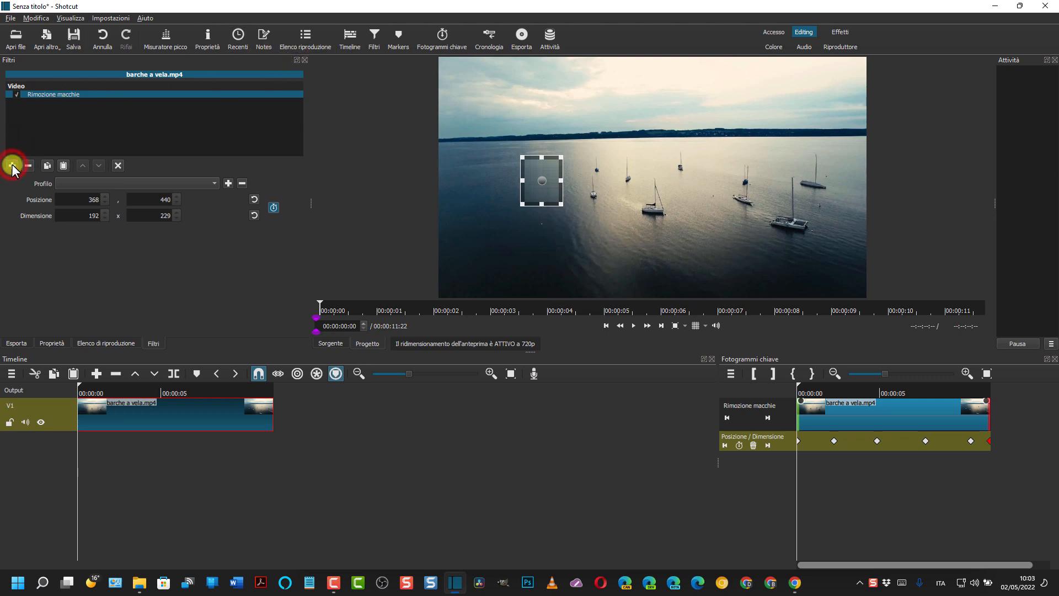
Open the filter list again and scroll the Video filters for a second Rimozione macchie.
left_click(11, 165)
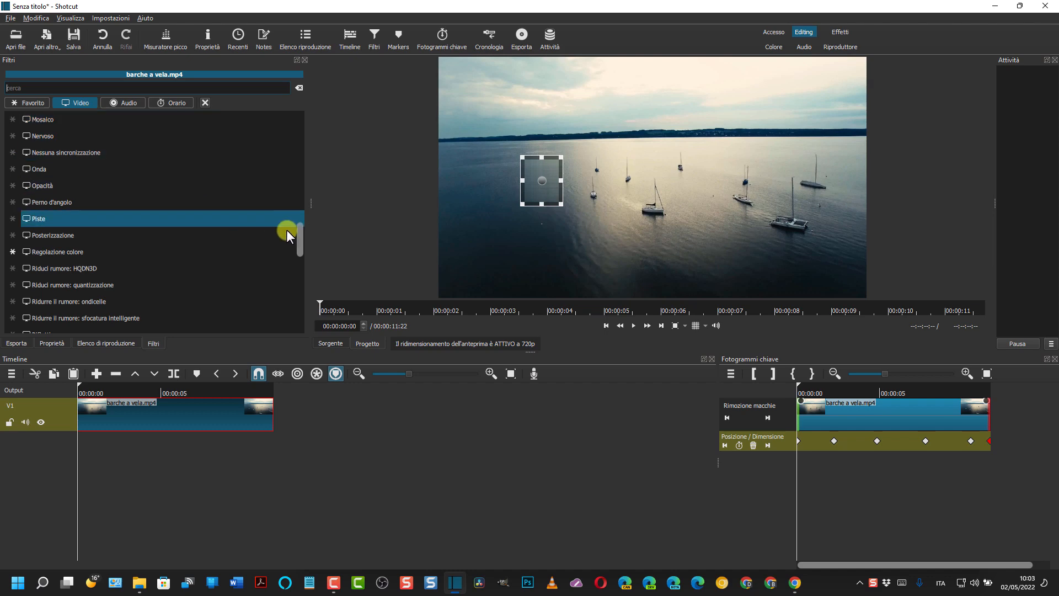
scroll("down", 3)
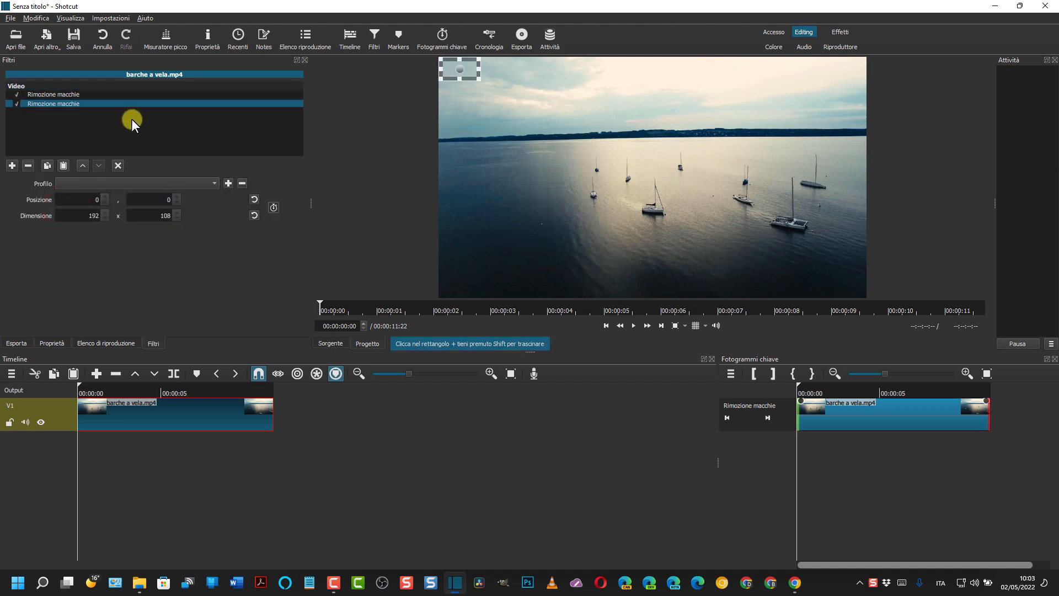
mouse_move(458, 82)
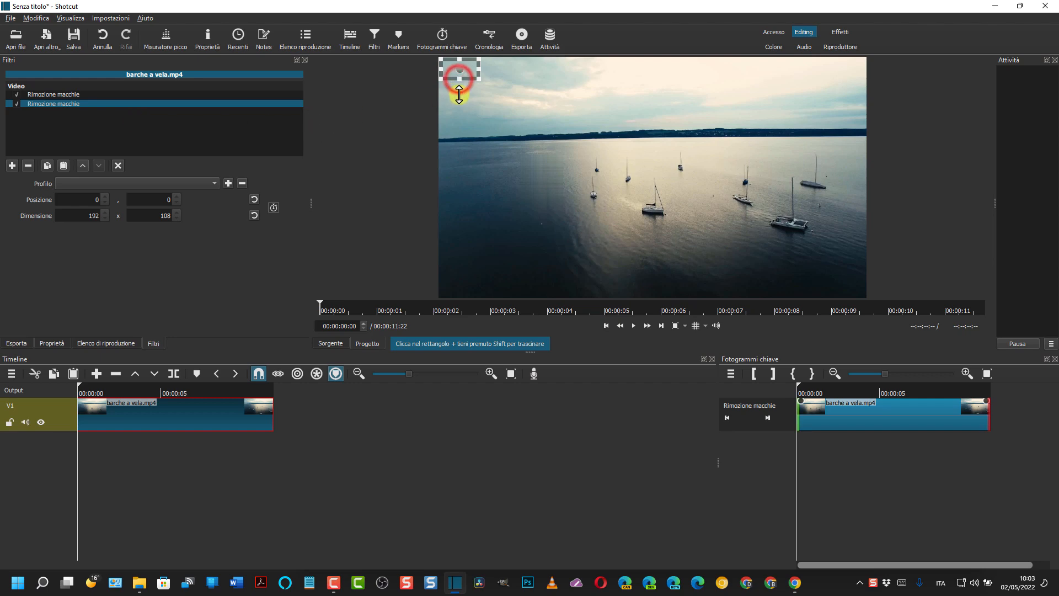
Place the second removal area over the leftmost boats at 563,398, sized 340×269.
left_click_drag(459, 99, 460, 108)
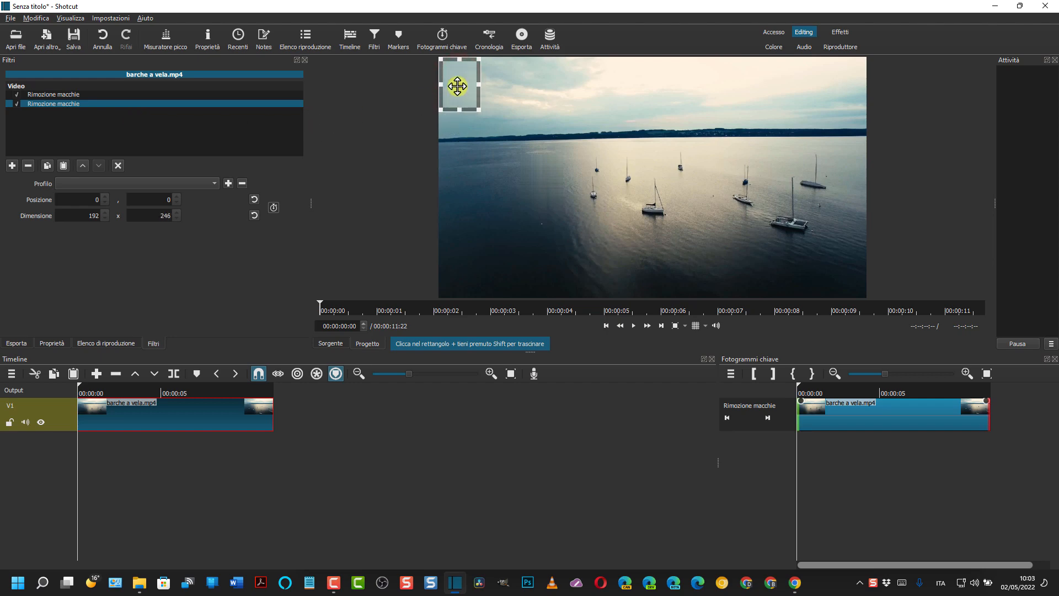
left_click_drag(458, 84, 578, 174)
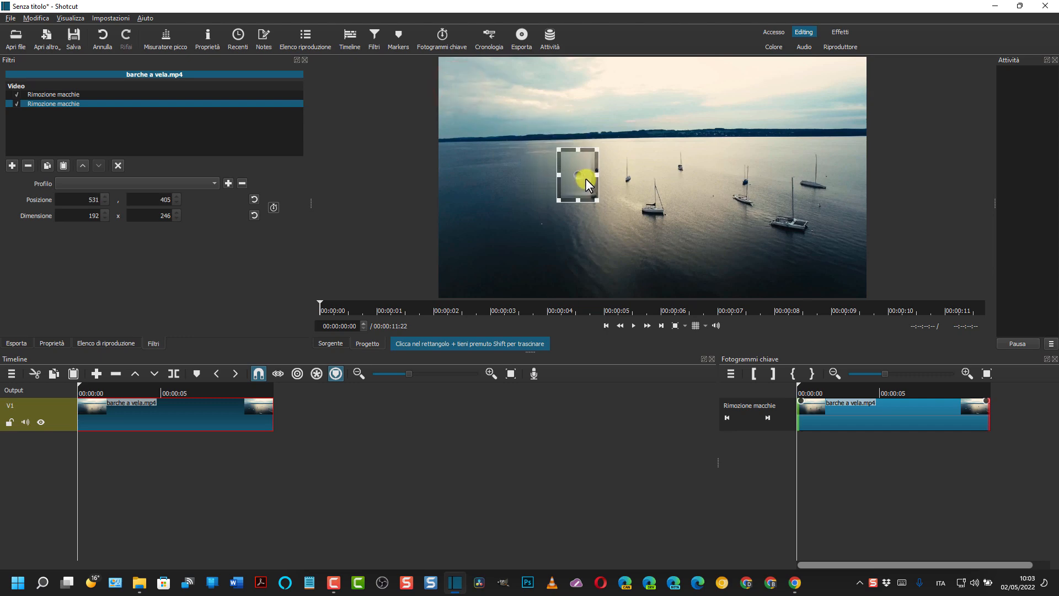
left_click_drag(576, 175, 608, 181)
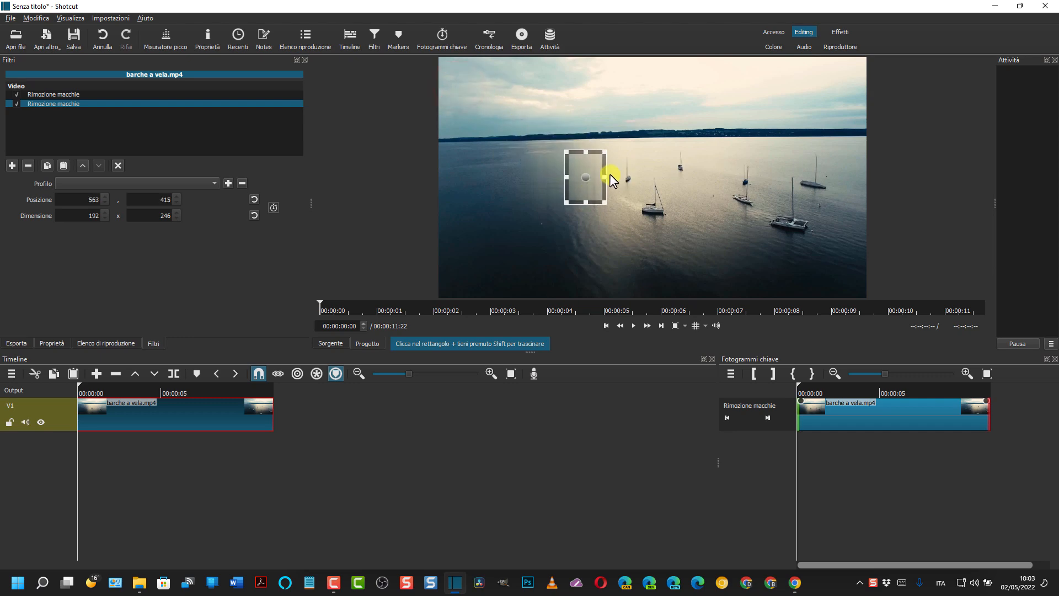
left_click_drag(609, 178, 638, 181)
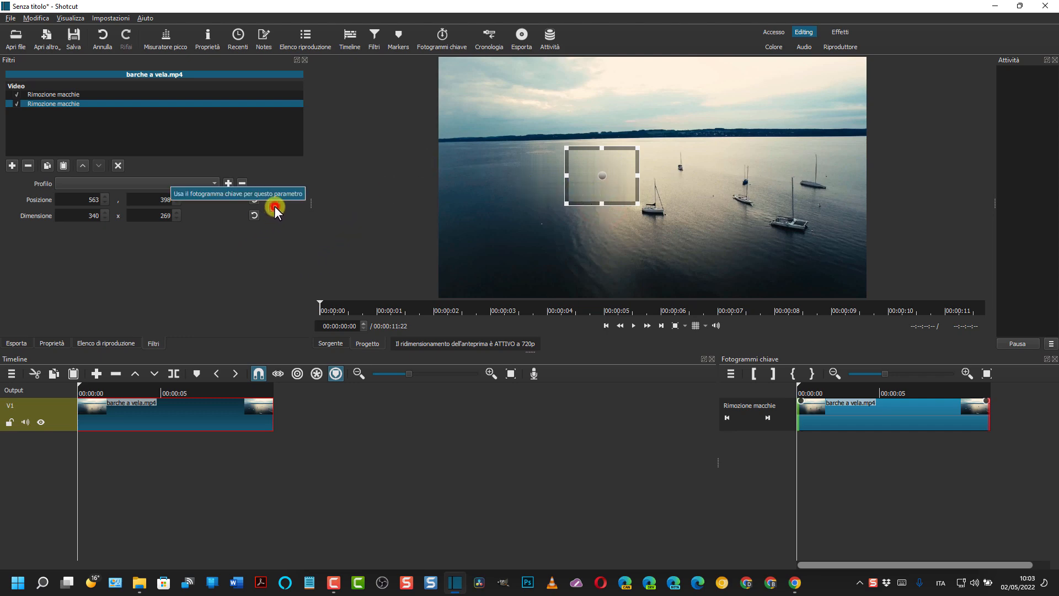
Enable Position/Size keyframes and reposition, widen and heighten the second area over the boats.
left_click(273, 208)
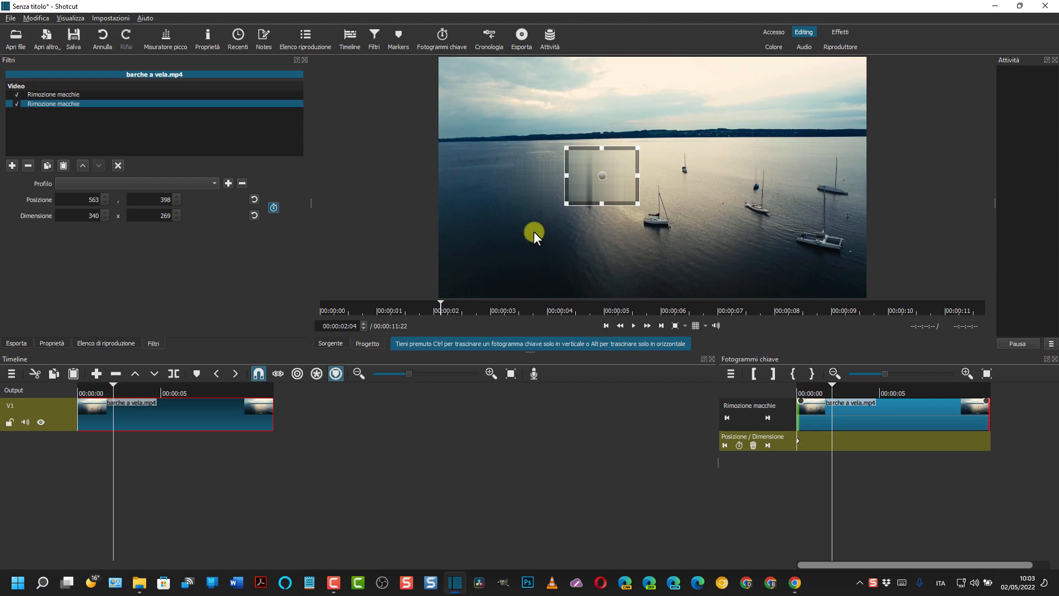
left_click_drag(601, 175, 597, 190)
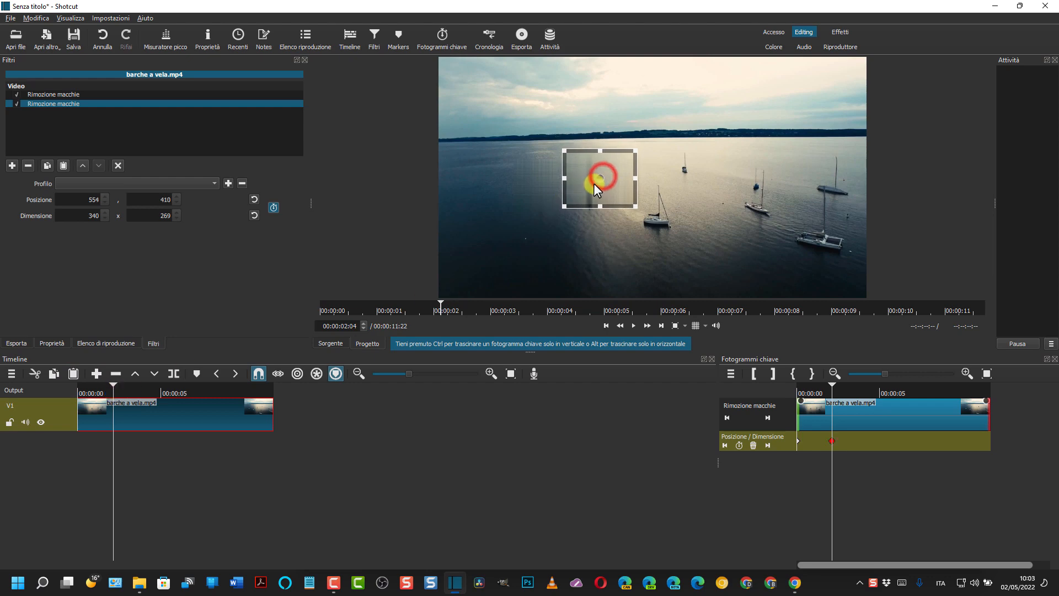
left_click_drag(598, 178, 586, 150)
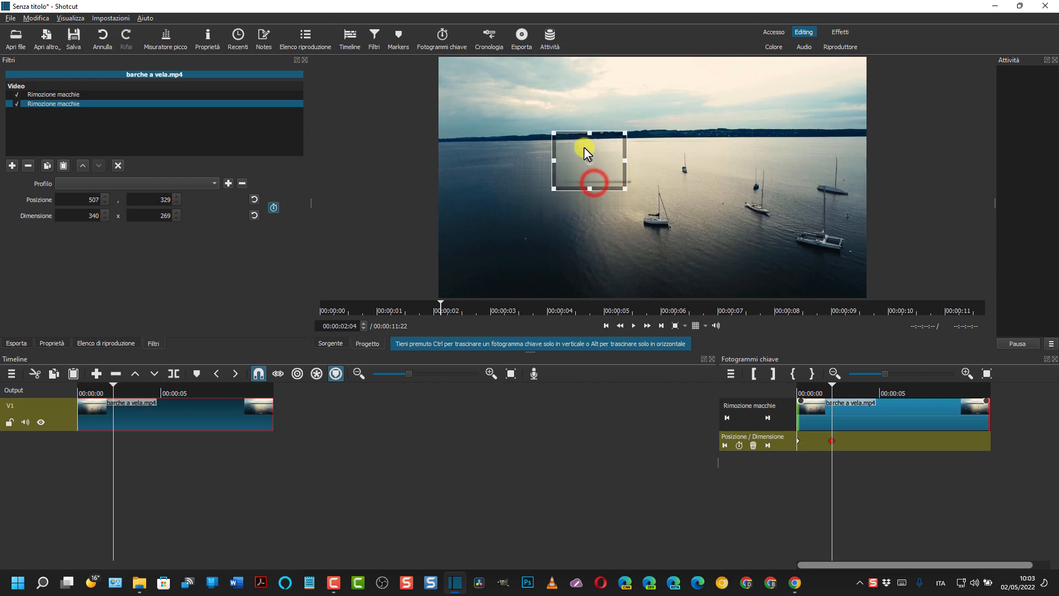
left_click_drag(587, 159, 591, 182)
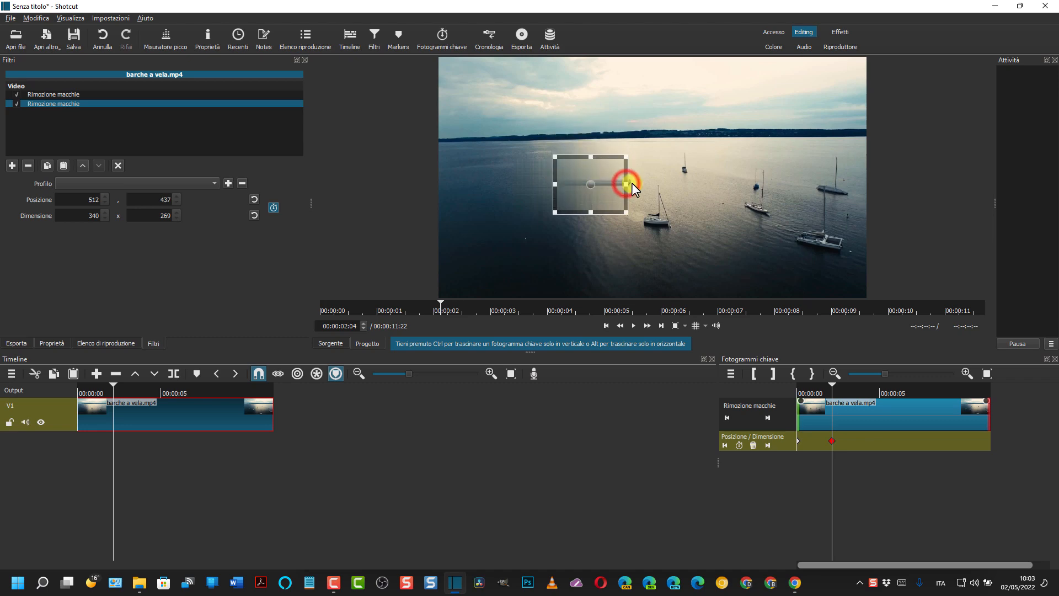
left_click_drag(628, 184, 654, 187)
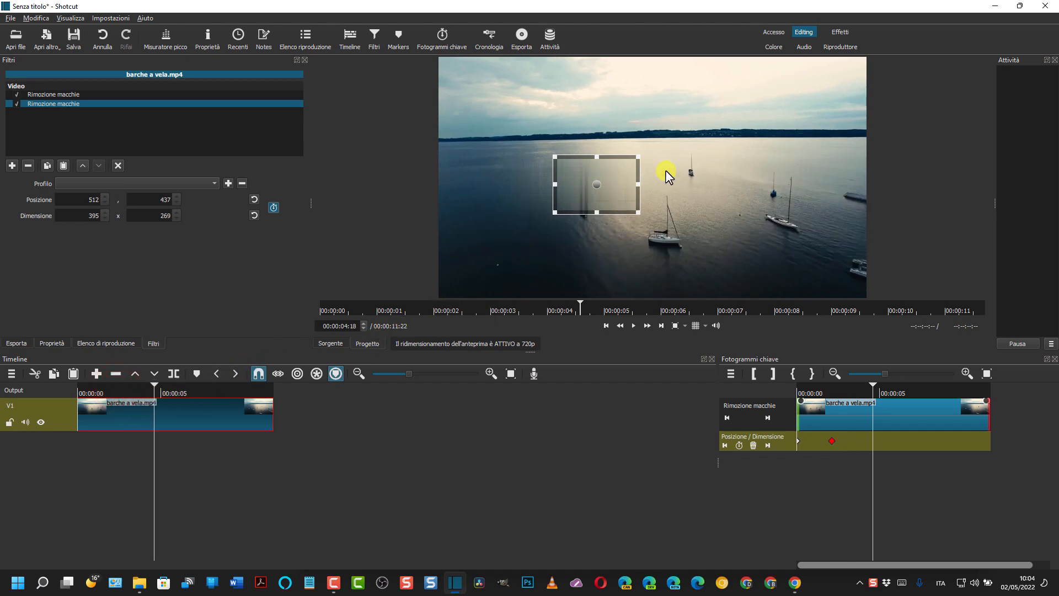
left_click_drag(596, 213, 596, 225)
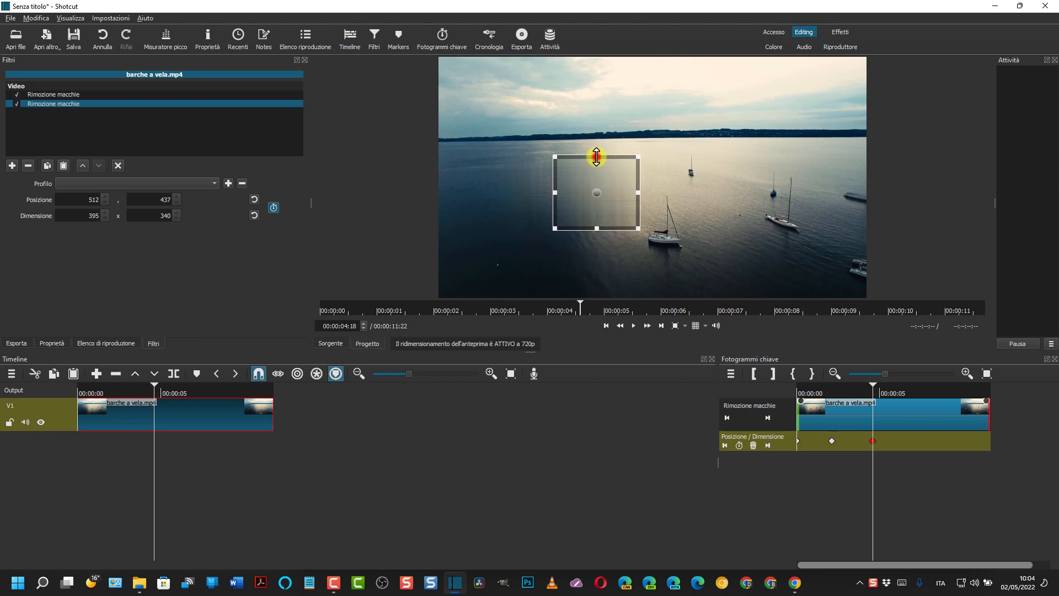
left_click_drag(596, 156, 553, 189)
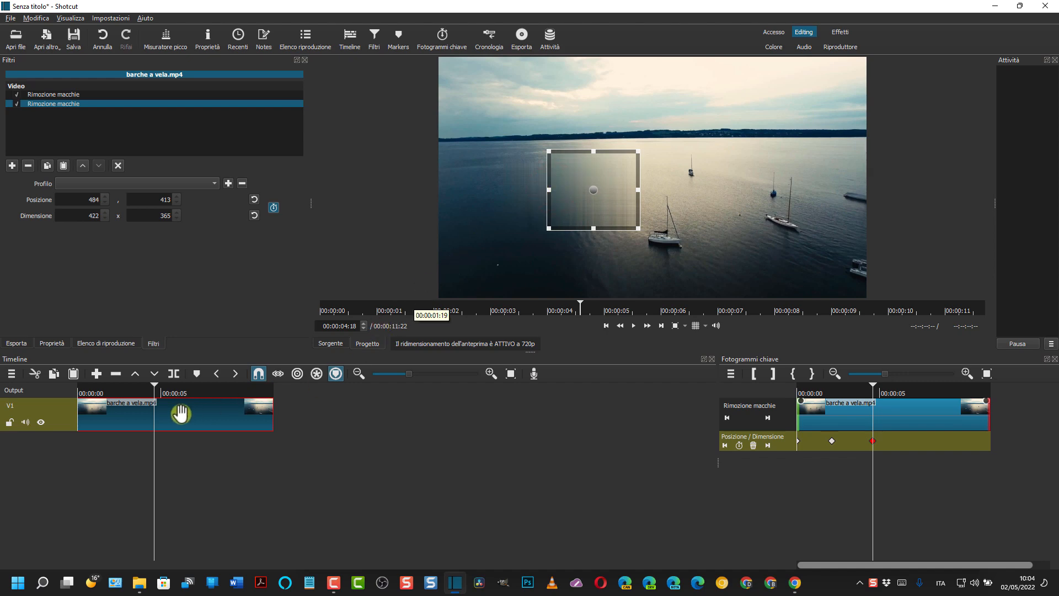
Add later keyframes following the boats, ending at 457,428 and 439×452.
left_click(200, 393)
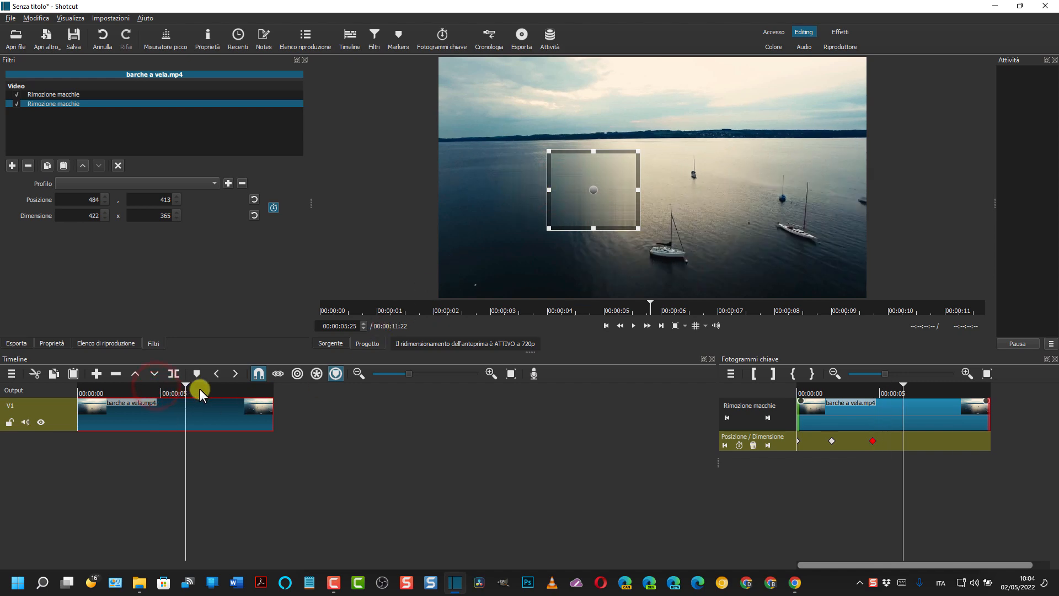
left_click(210, 389)
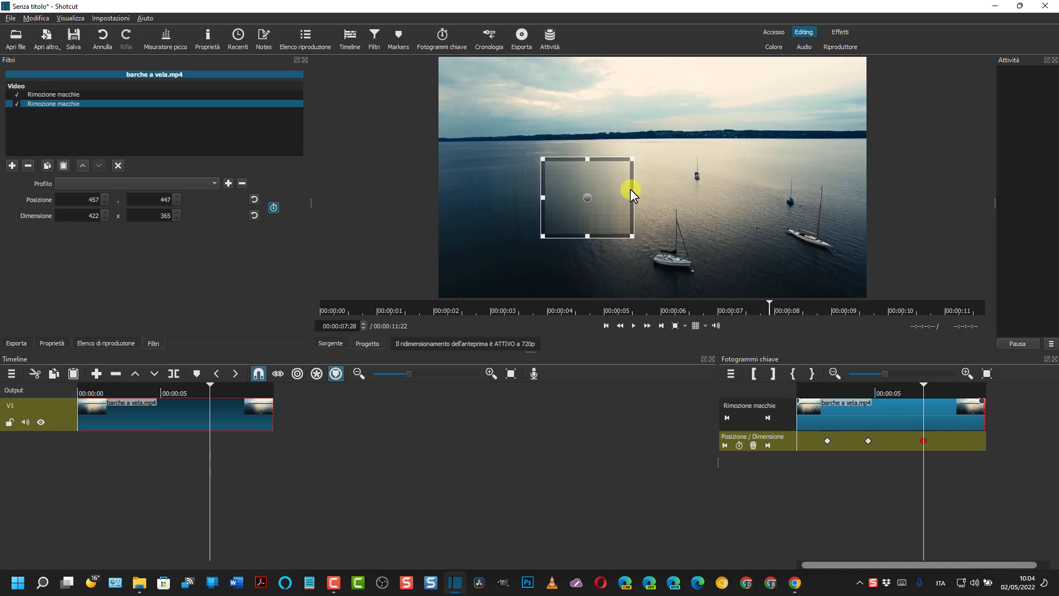
left_click_drag(631, 197, 641, 203)
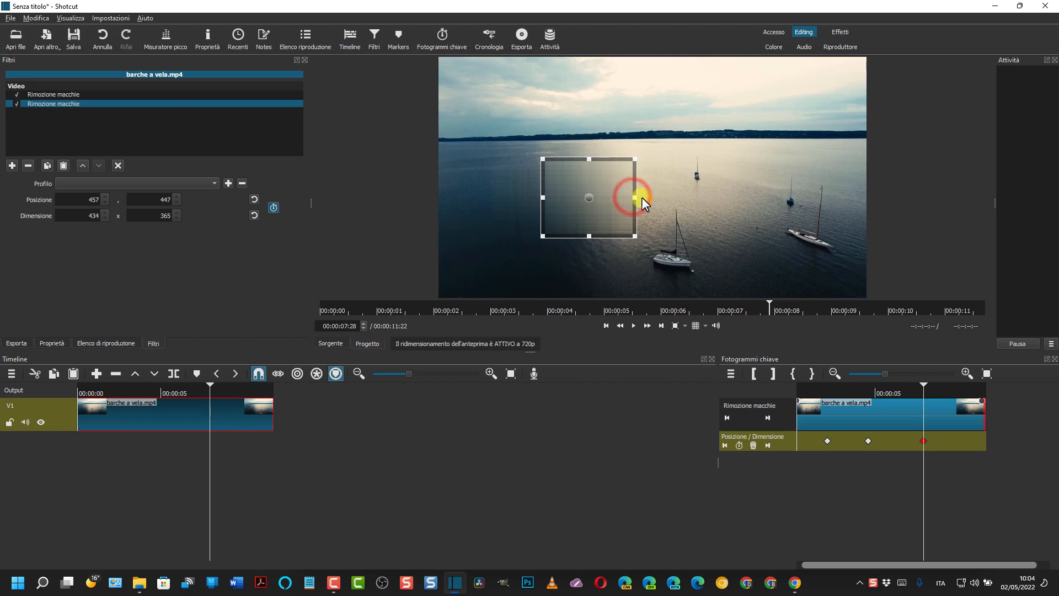
left_click_drag(635, 197, 589, 150)
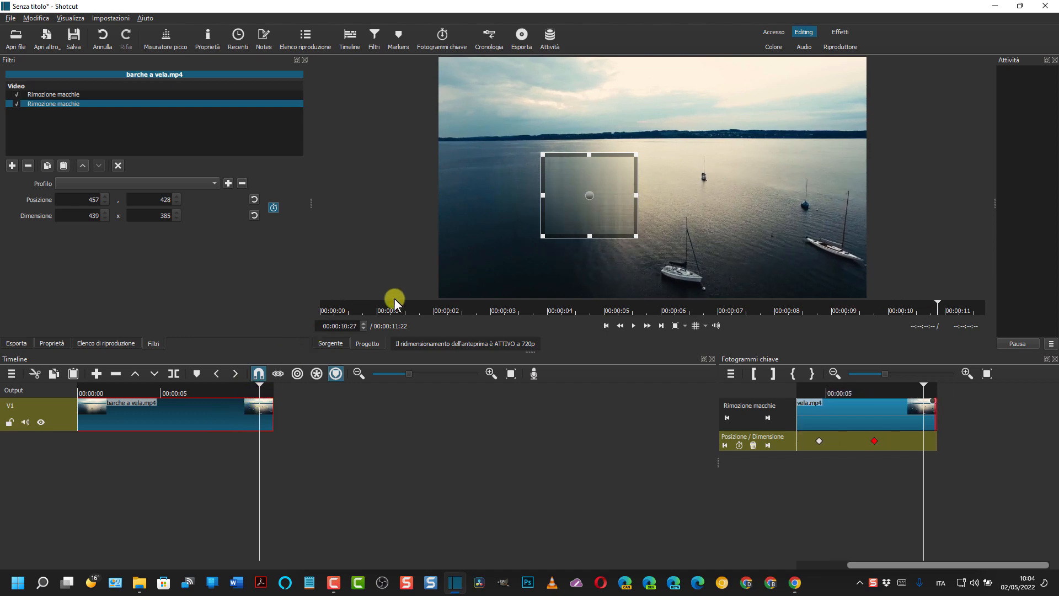
mouse_move(589, 239)
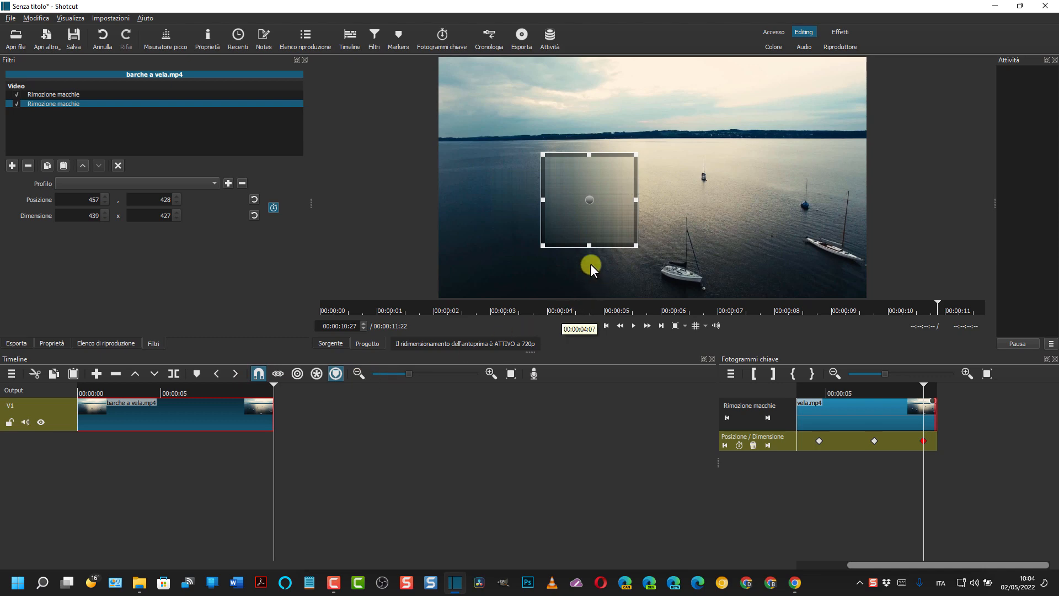
left_click_drag(589, 245, 586, 263)
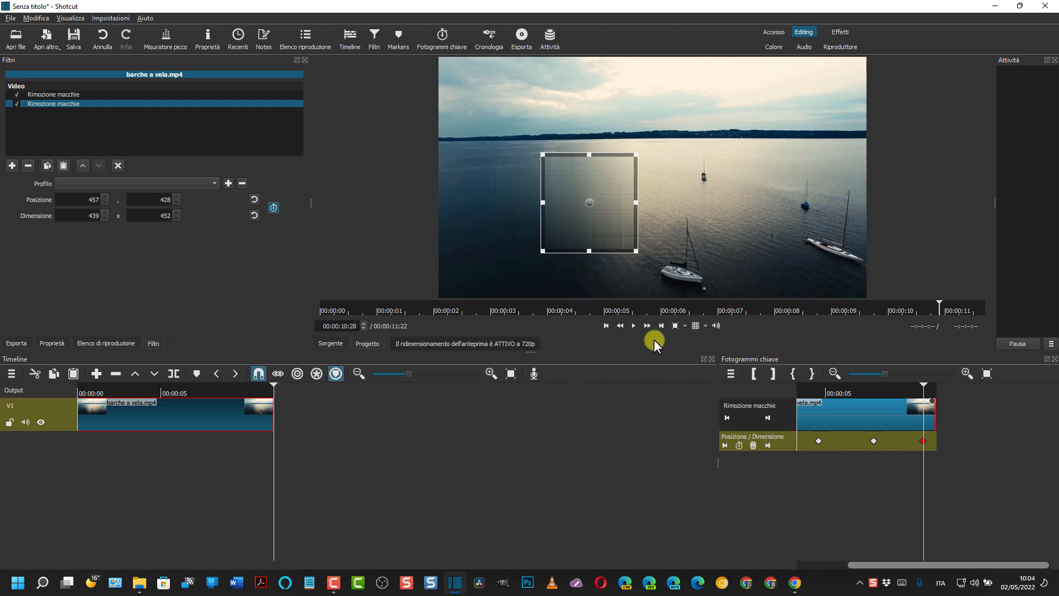
mouse_move(607, 326)
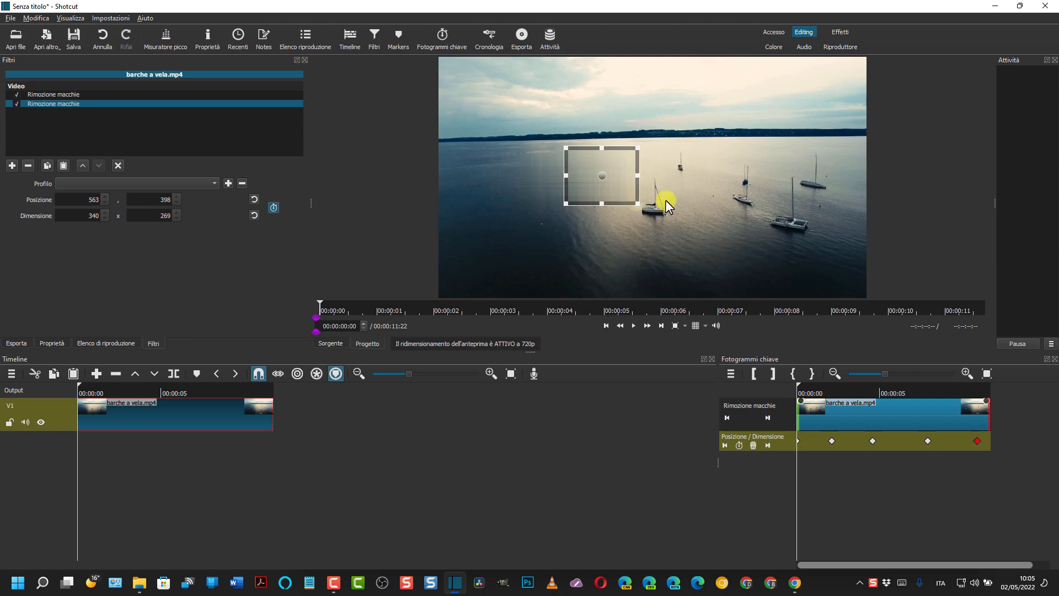
mouse_move(680, 229)
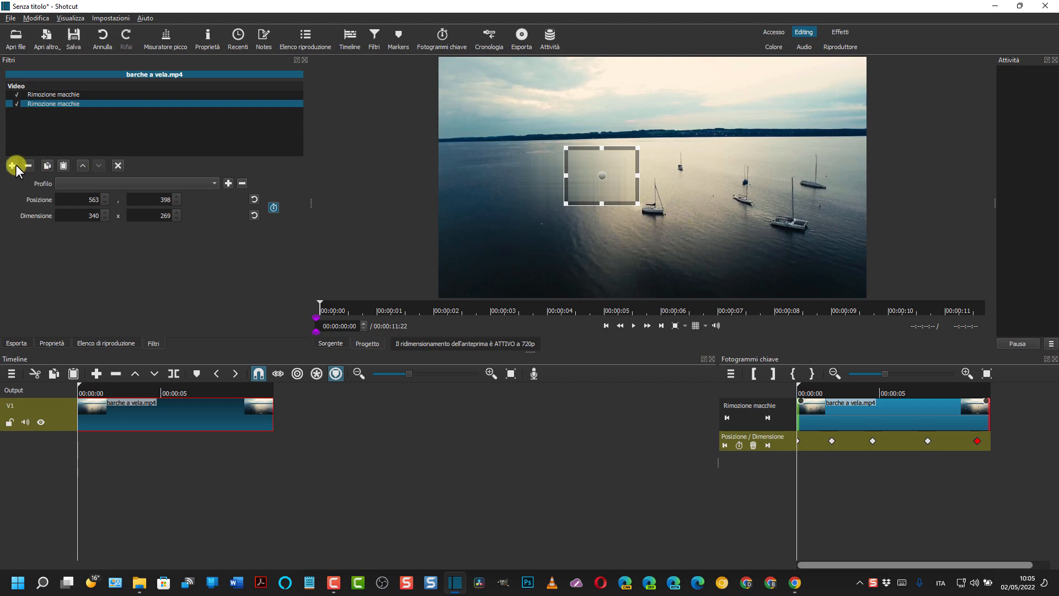
mouse_move(44, 142)
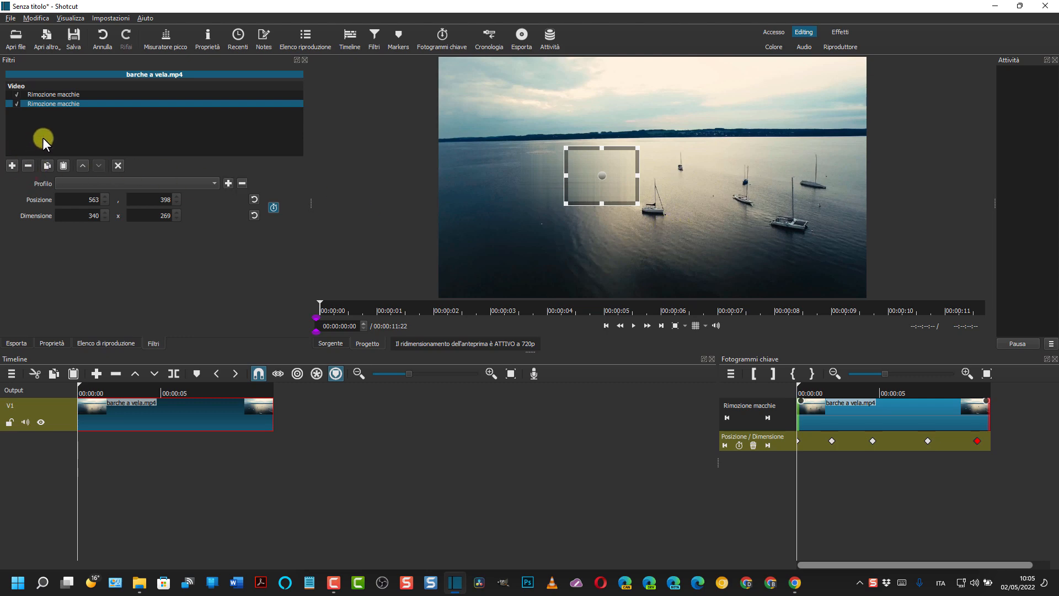
Add a third Rimozione macchie filter and enlarge its area to 392×397 over the next boats.
left_click(12, 166)
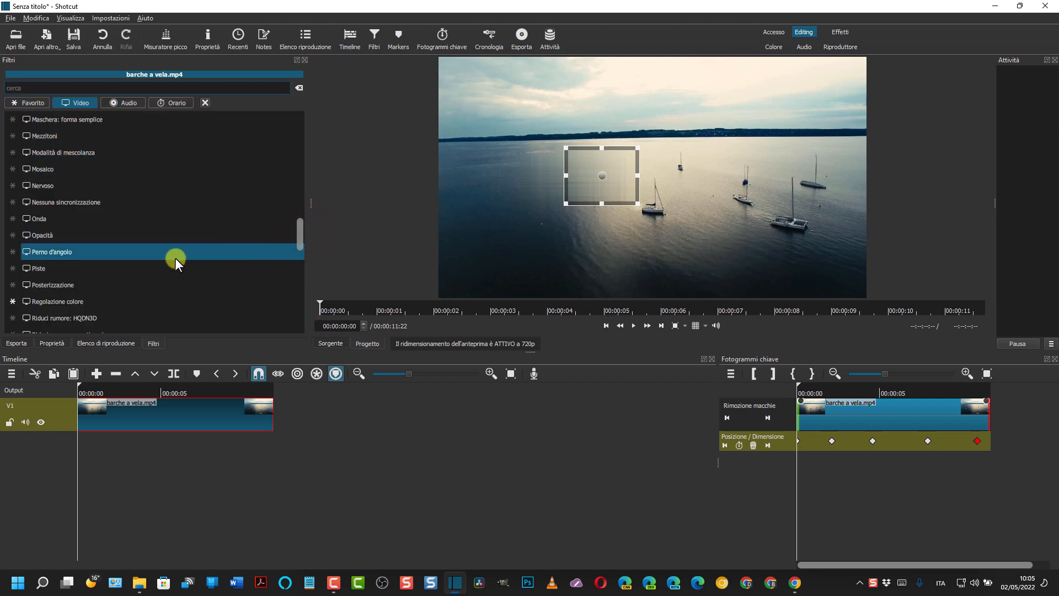
scroll("down", 3)
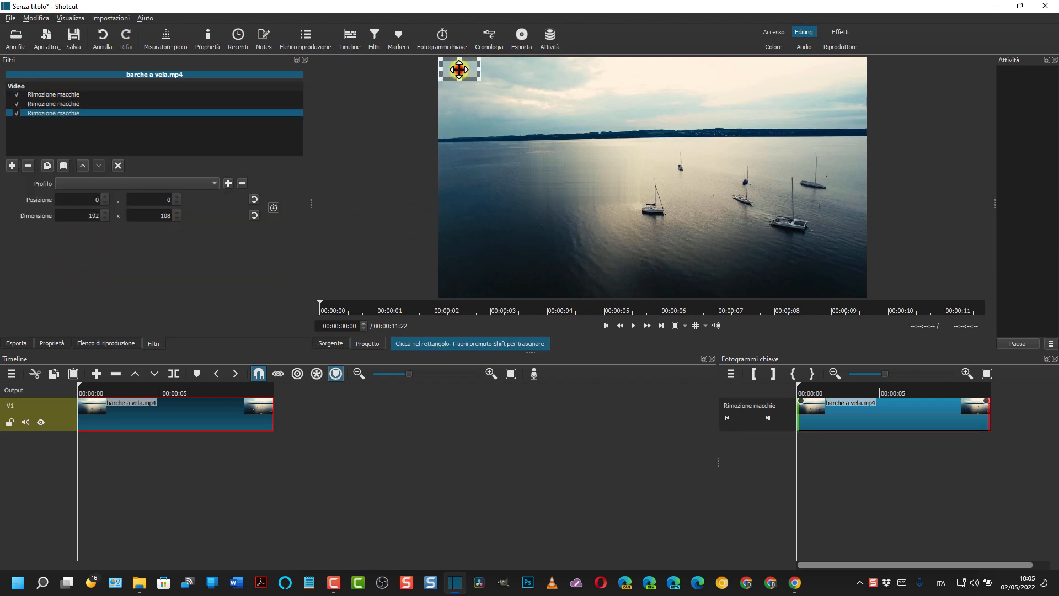
left_click_drag(460, 69, 592, 127)
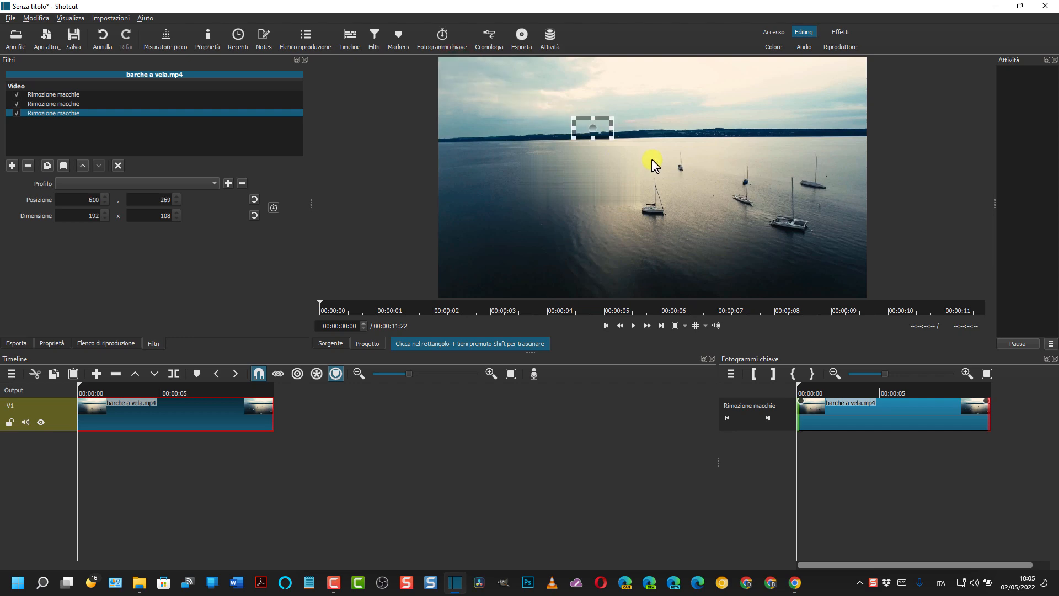
left_click_drag(593, 126, 650, 181)
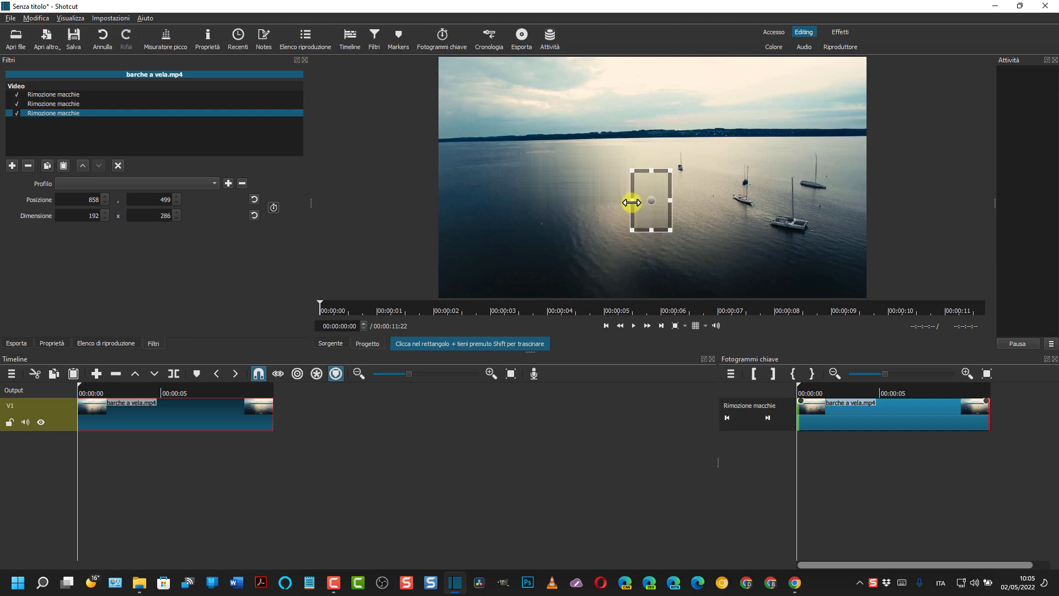
left_click_drag(633, 202, 670, 199)
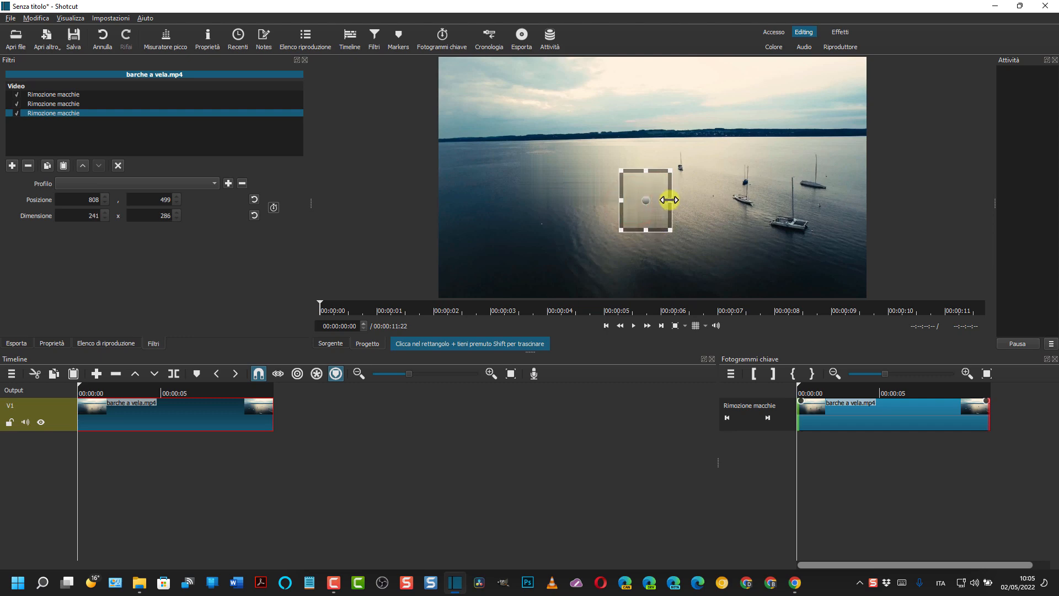
left_click_drag(669, 199, 675, 202)
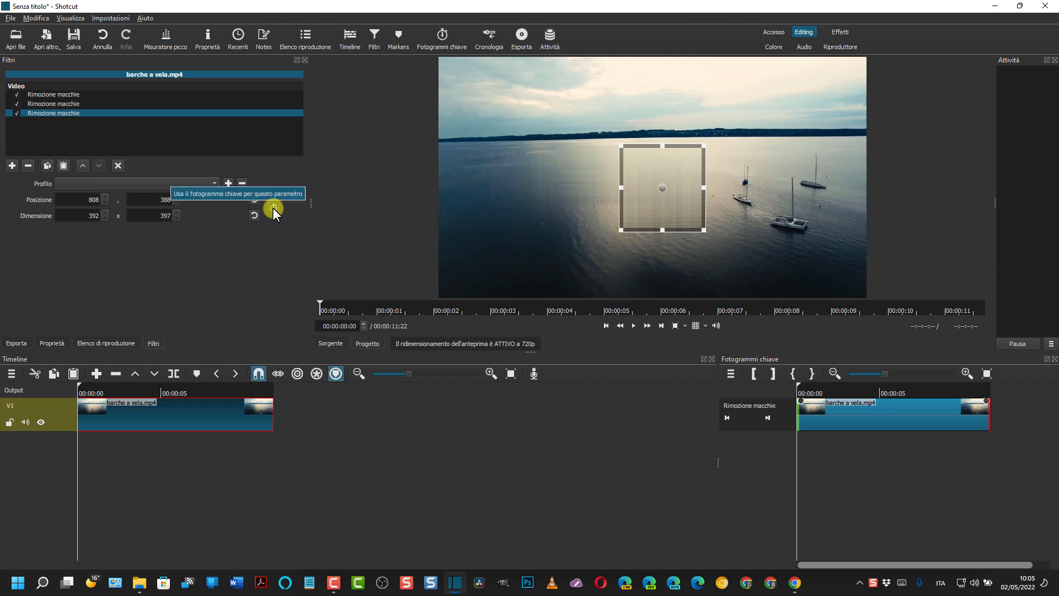
Enable keyframing for the third area and stretch it taller at a later frame.
left_click(273, 208)
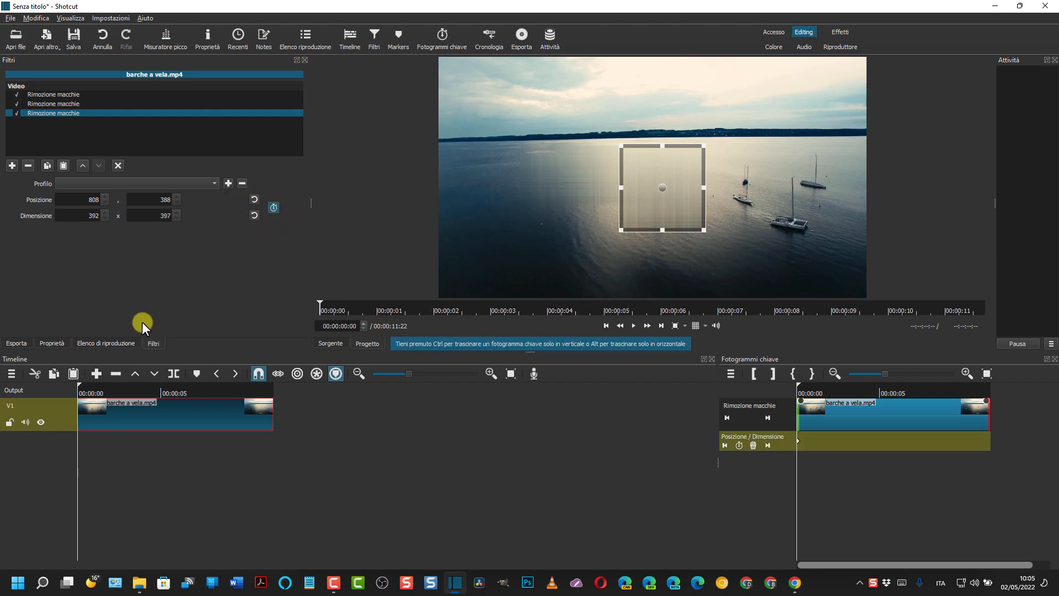
left_click(97, 393)
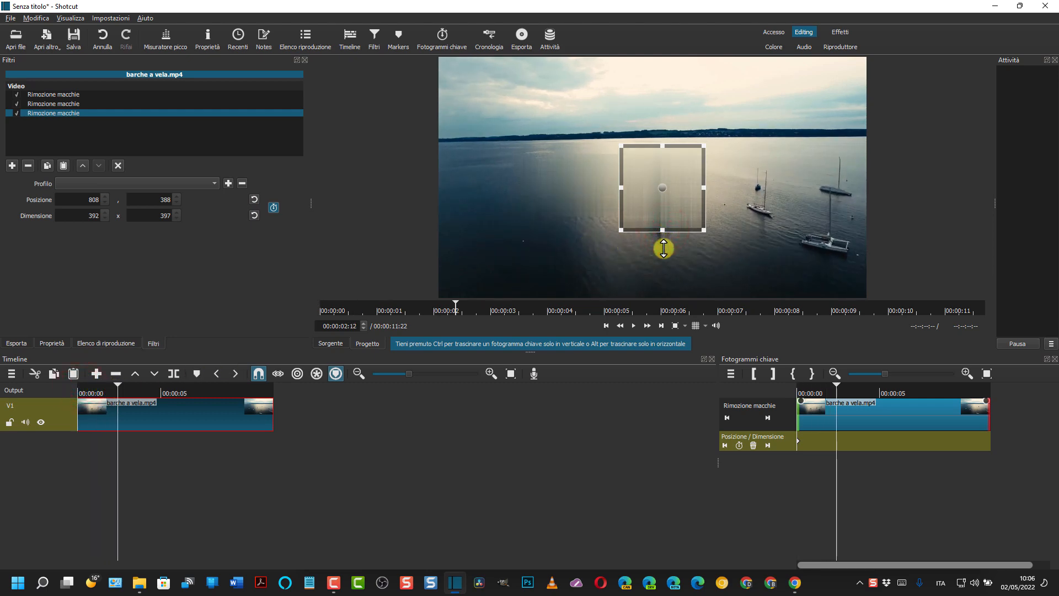
left_click_drag(663, 249, 662, 272)
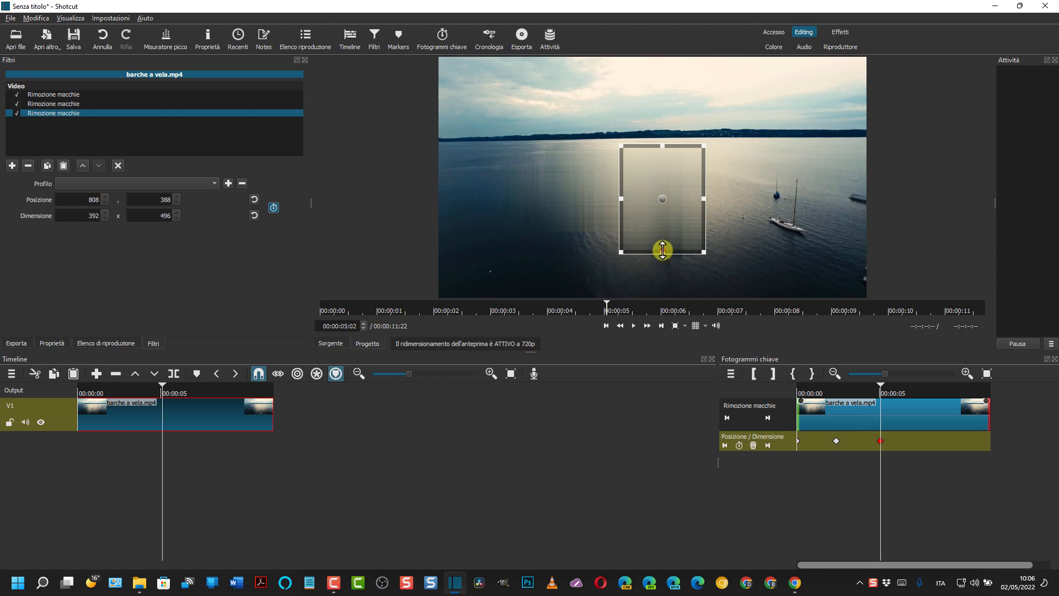
left_click_drag(662, 249, 662, 276)
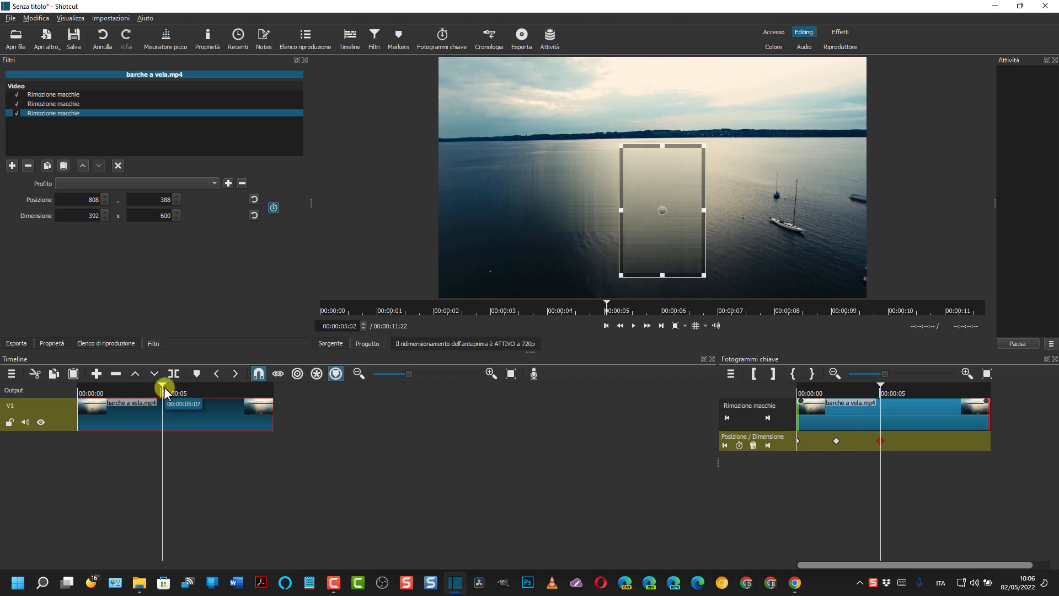
Further on, resize the patch over the boats, ending at 808,371 and 447×709.
left_click_drag(162, 389, 208, 390)
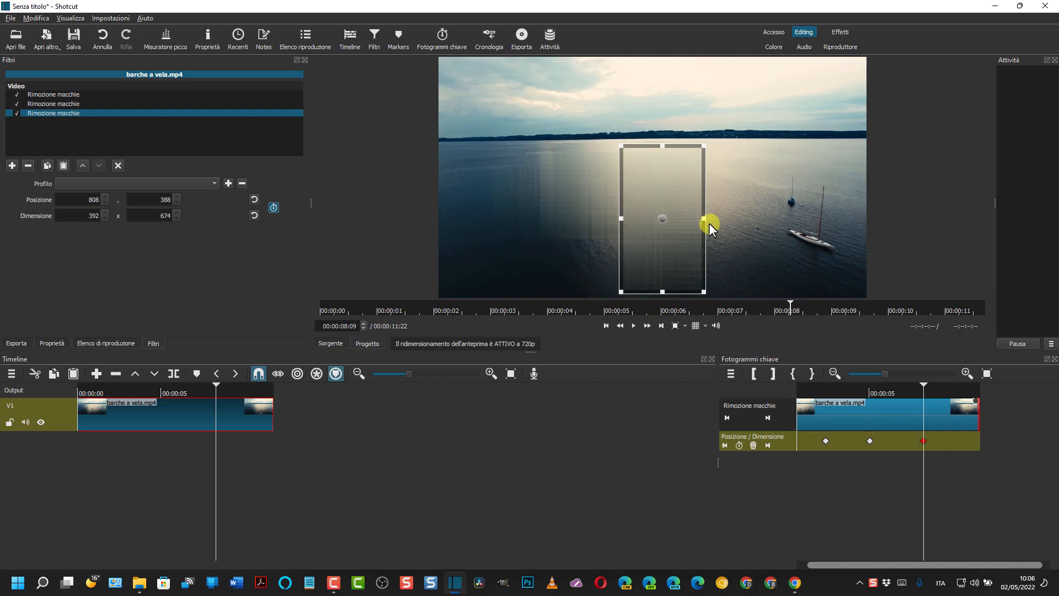
left_click_drag(704, 223, 718, 223)
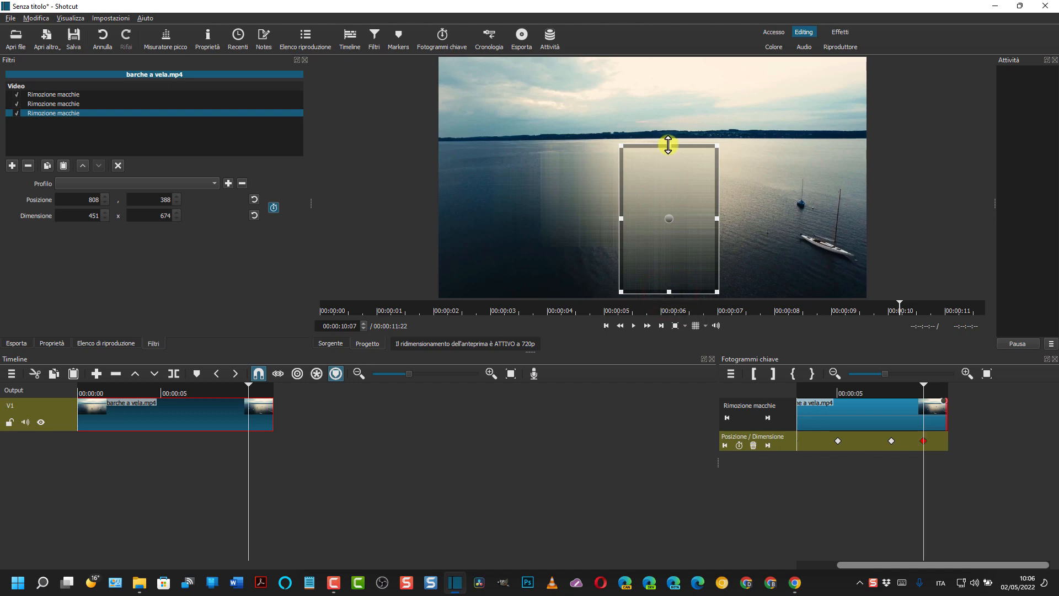
left_click_drag(668, 144, 668, 189)
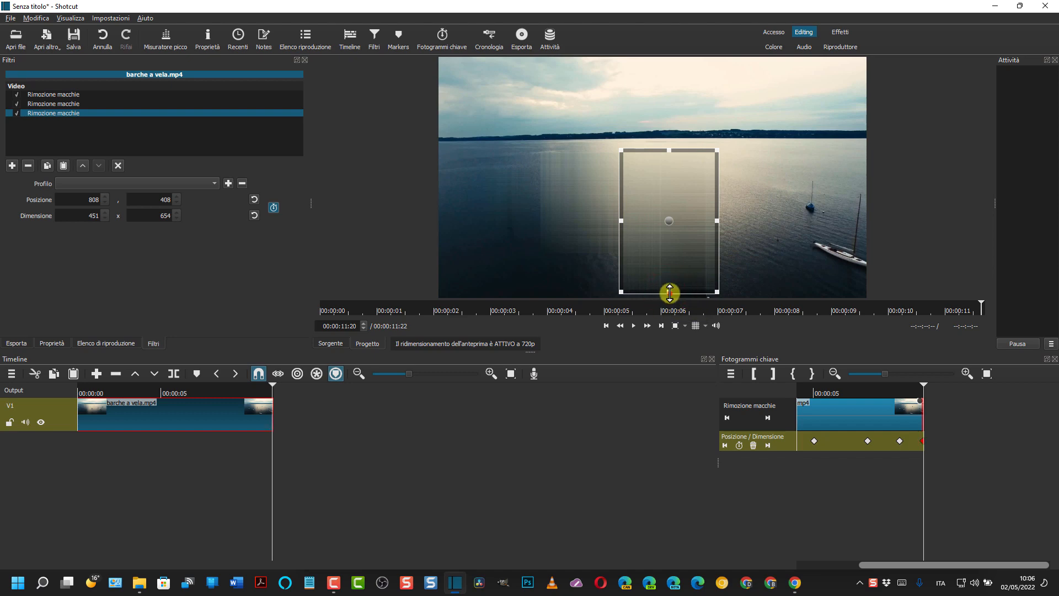
left_click_drag(668, 293, 671, 304)
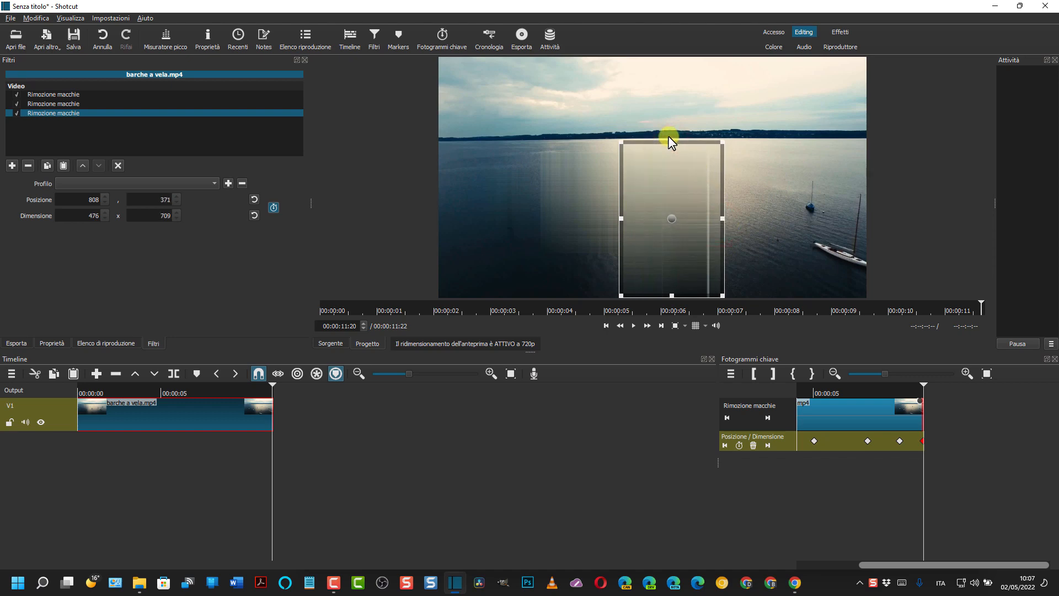
mouse_move(722, 219)
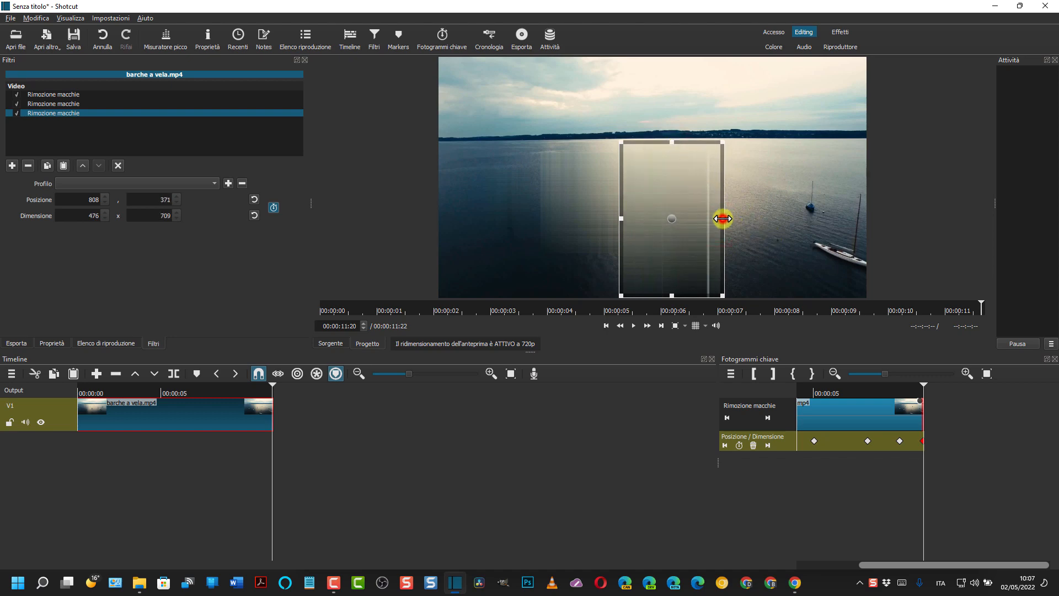
left_click_drag(723, 219, 702, 218)
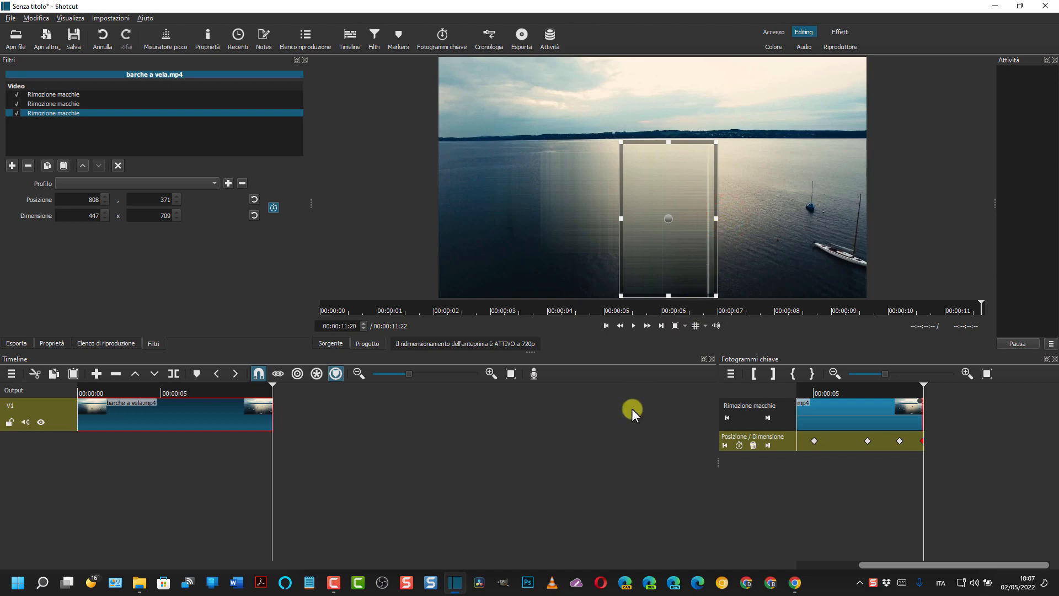
mouse_move(625, 410)
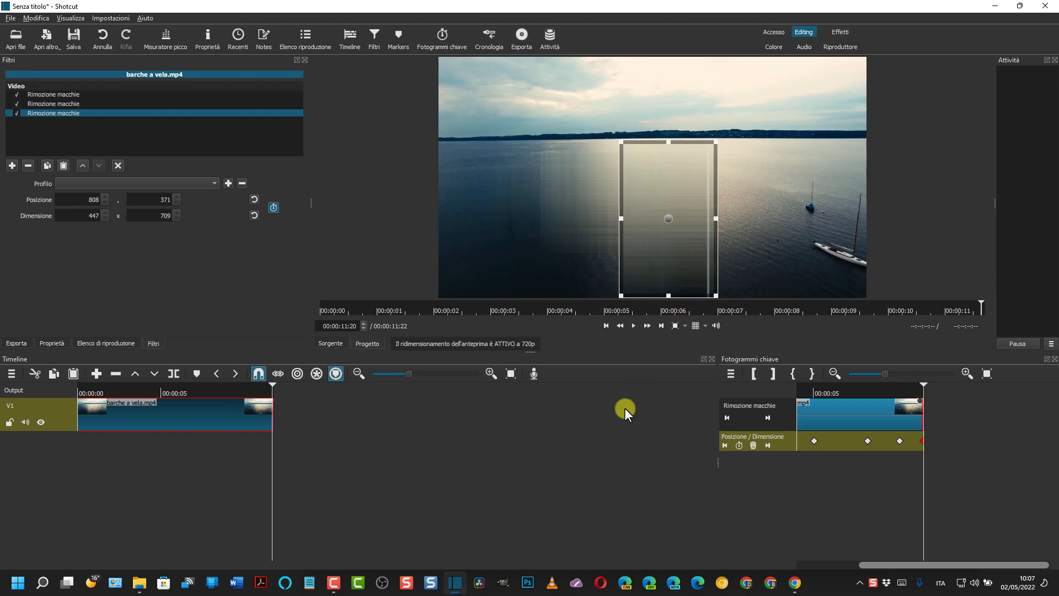
mouse_move(606, 325)
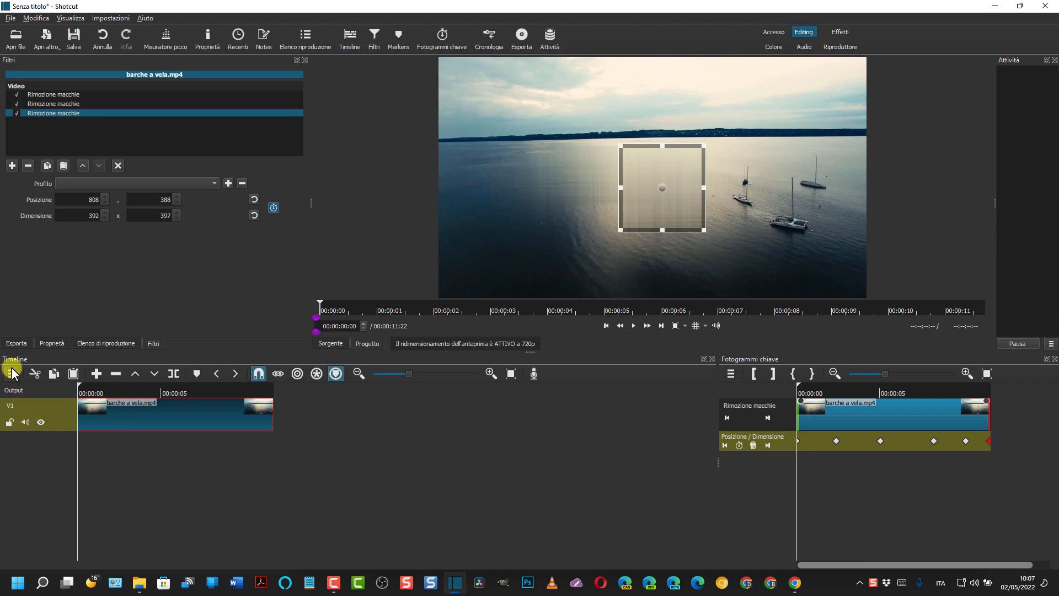
Deselect the clip and play the timeline to confirm the left boats stay hidden.
left_click(12, 373)
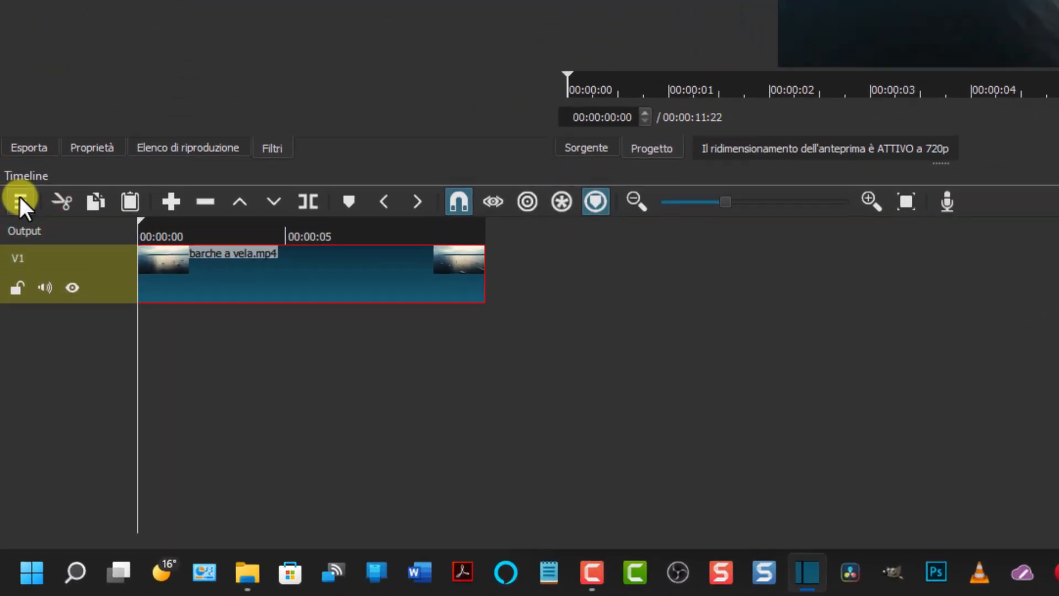
left_click(19, 201)
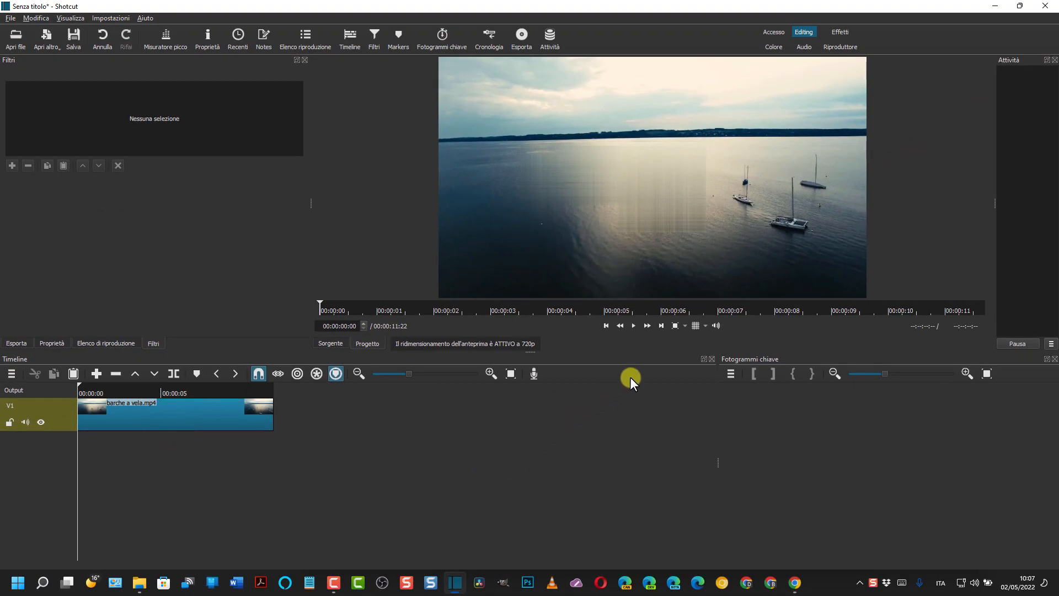
left_click(633, 326)
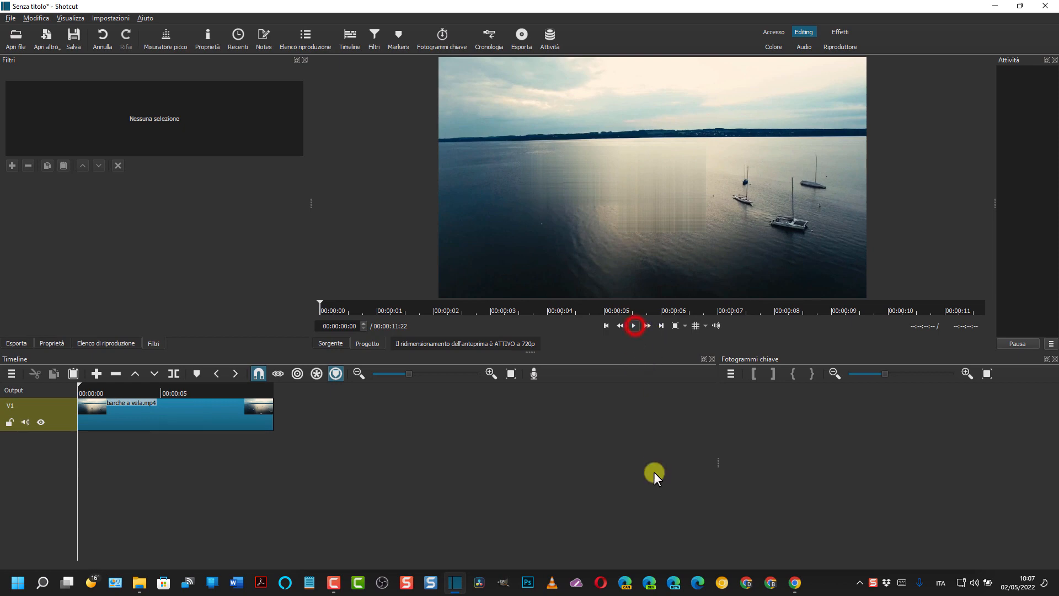
left_click(633, 326)
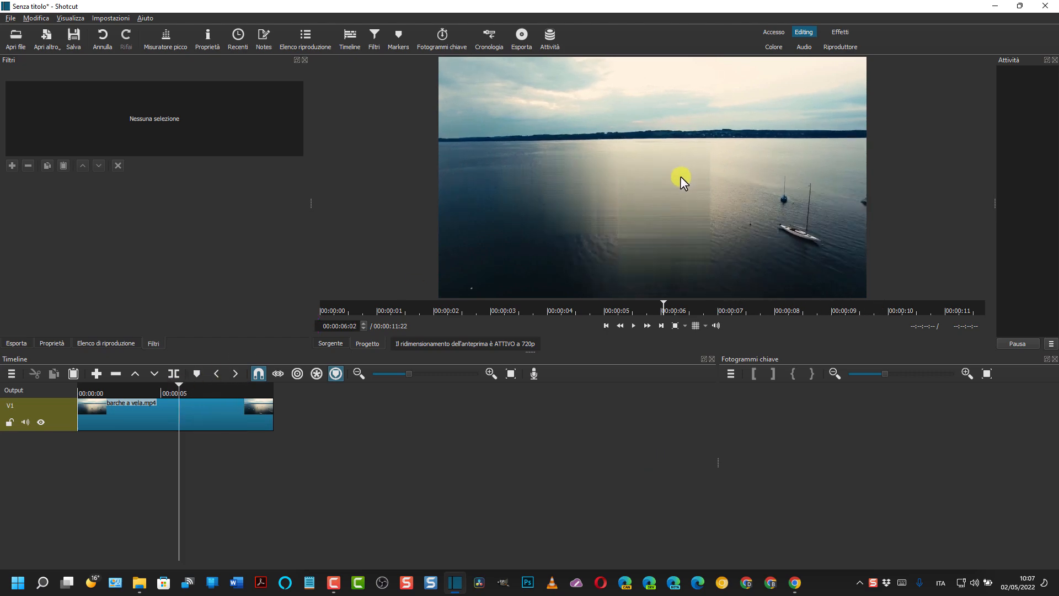
mouse_move(674, 204)
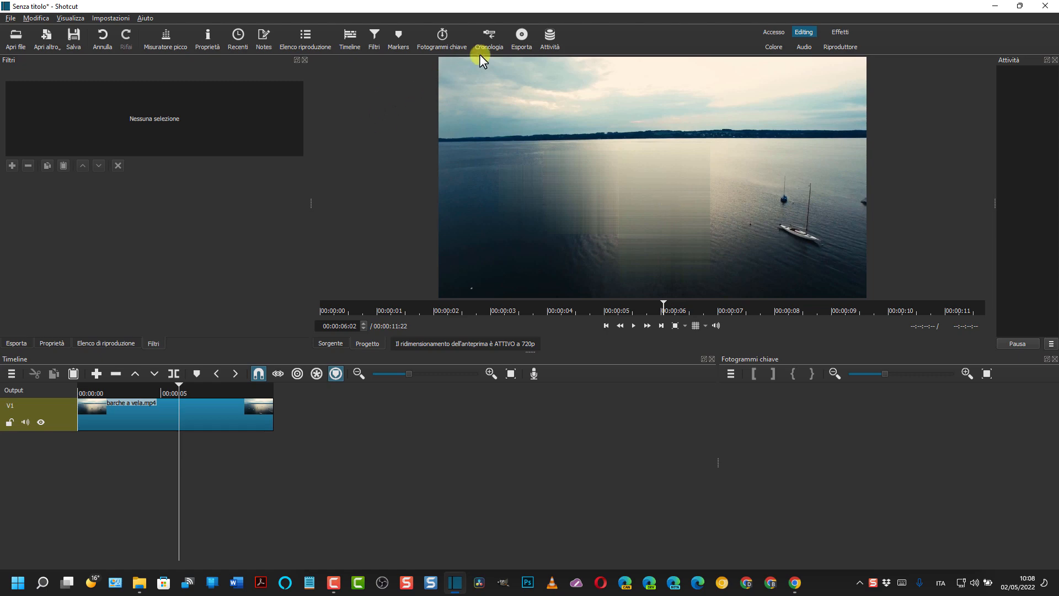
Export the timeline with the default preset as 1.mp4 in Downloads.
left_click(521, 34)
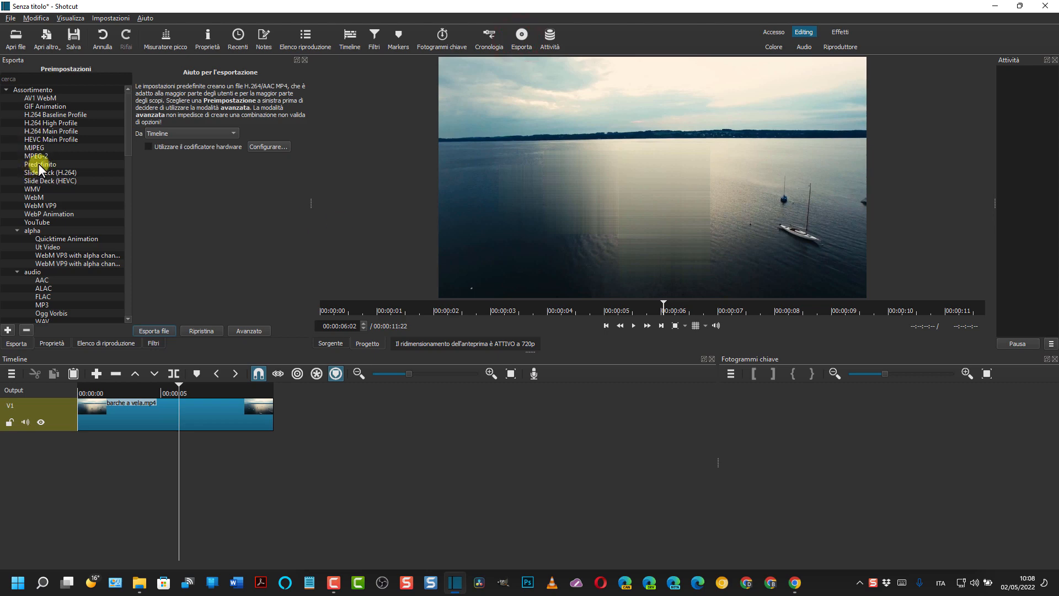
left_click(156, 332)
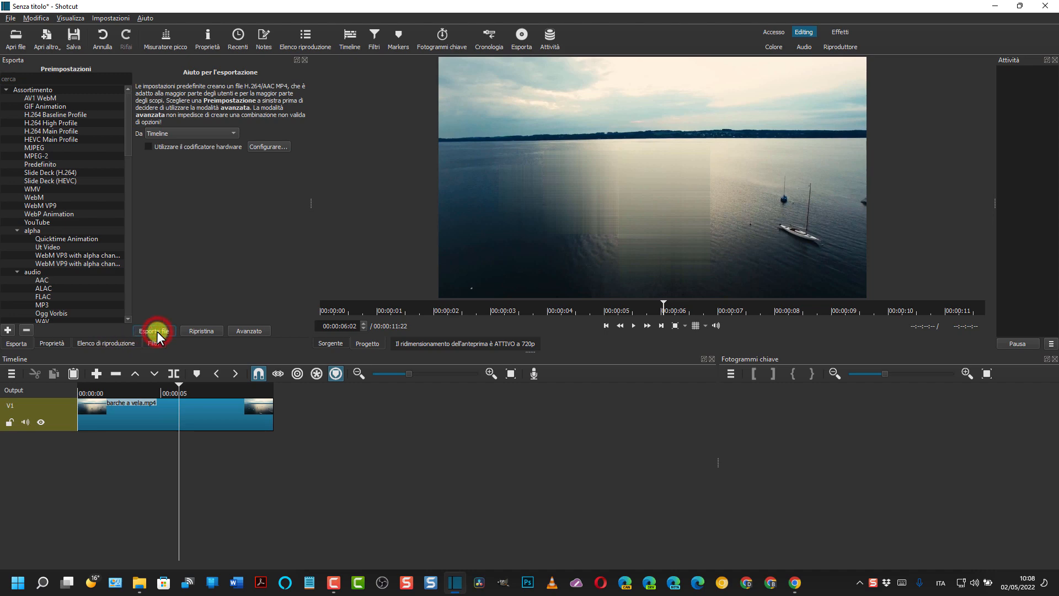
left_click(154, 331)
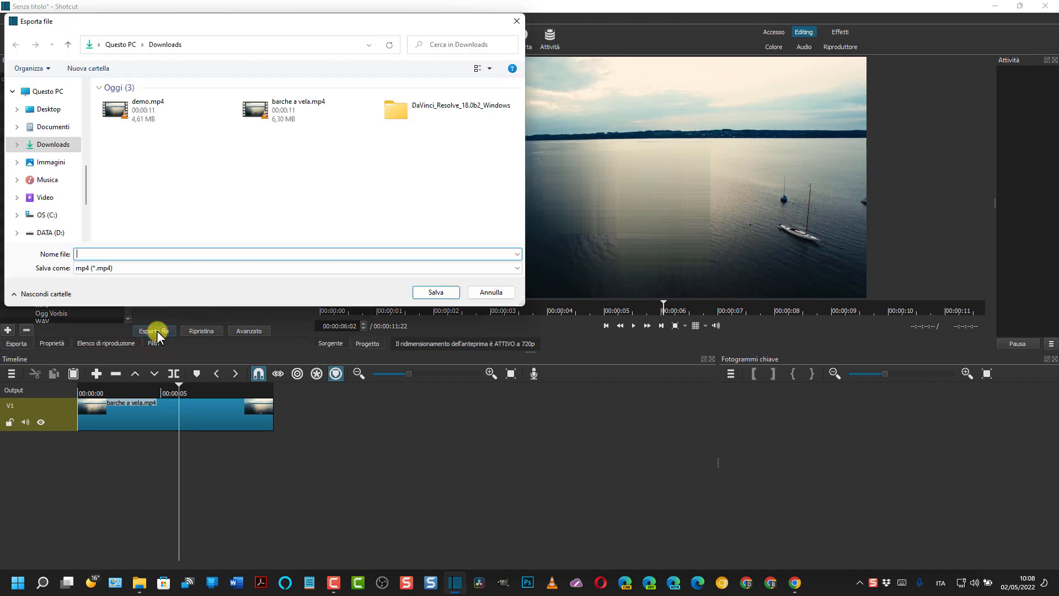
left_click(101, 252)
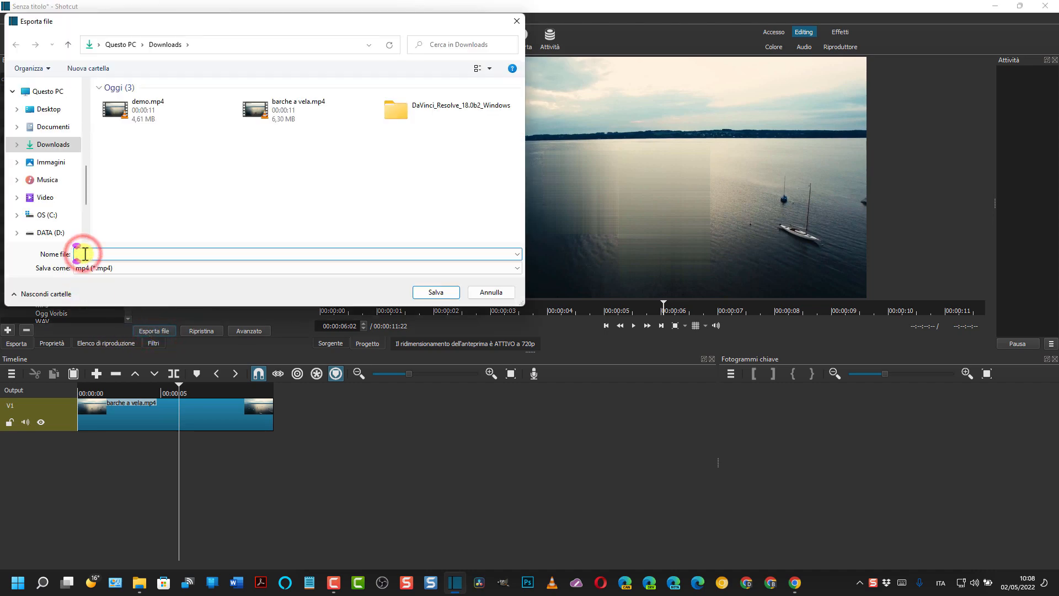
type("1")
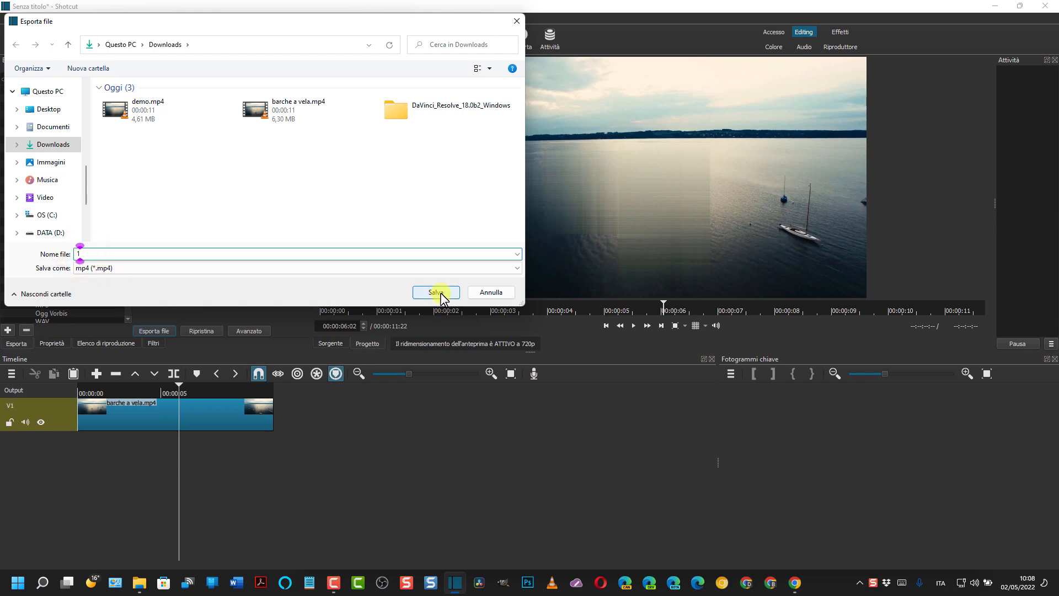
left_click(436, 292)
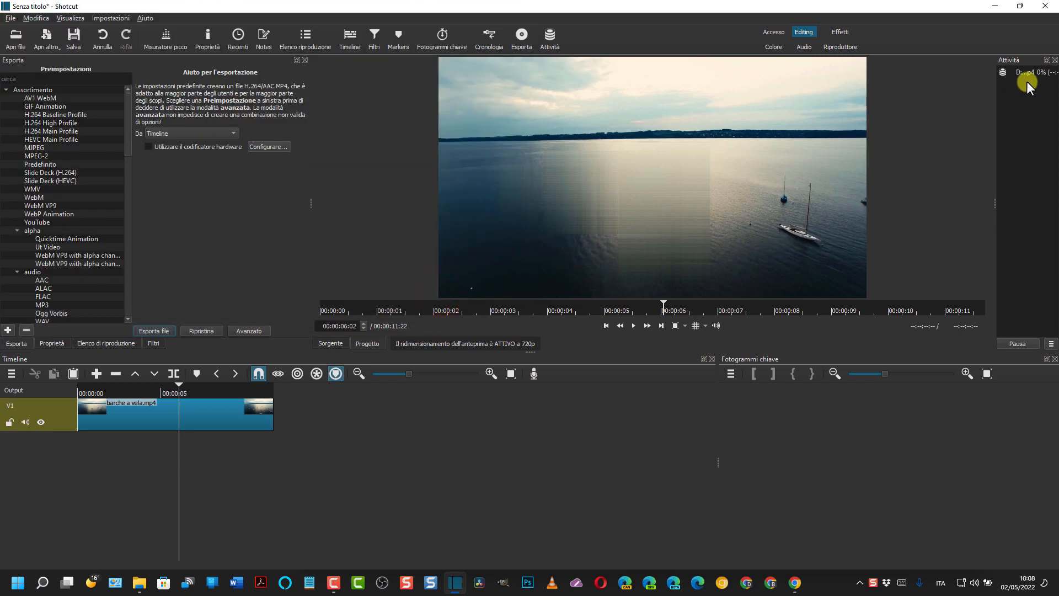
mouse_move(844, 503)
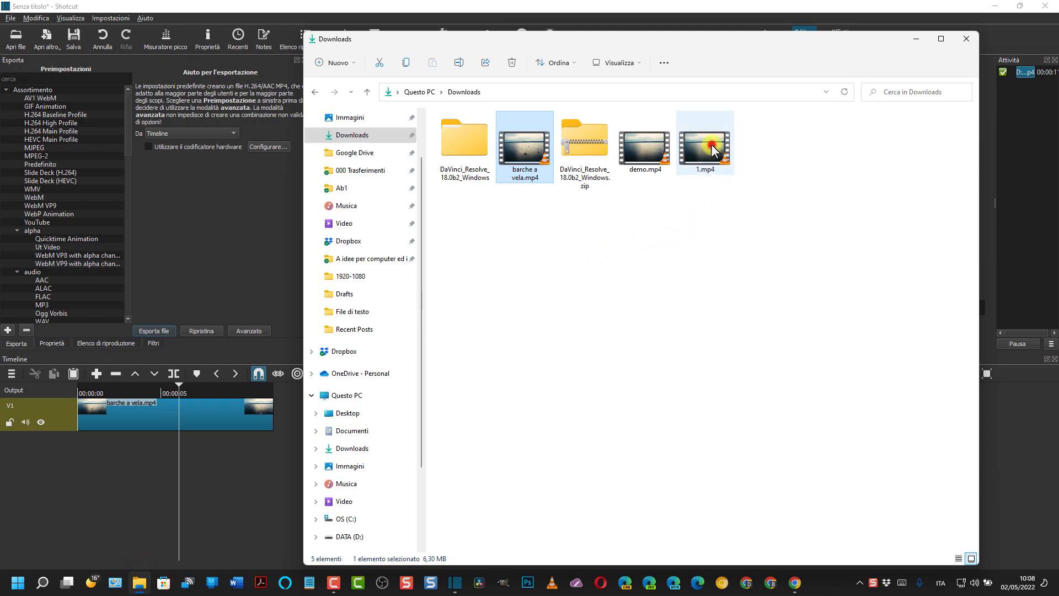
Play the exported 1.mp4 from Downloads in VLC.
double_click(705, 143)
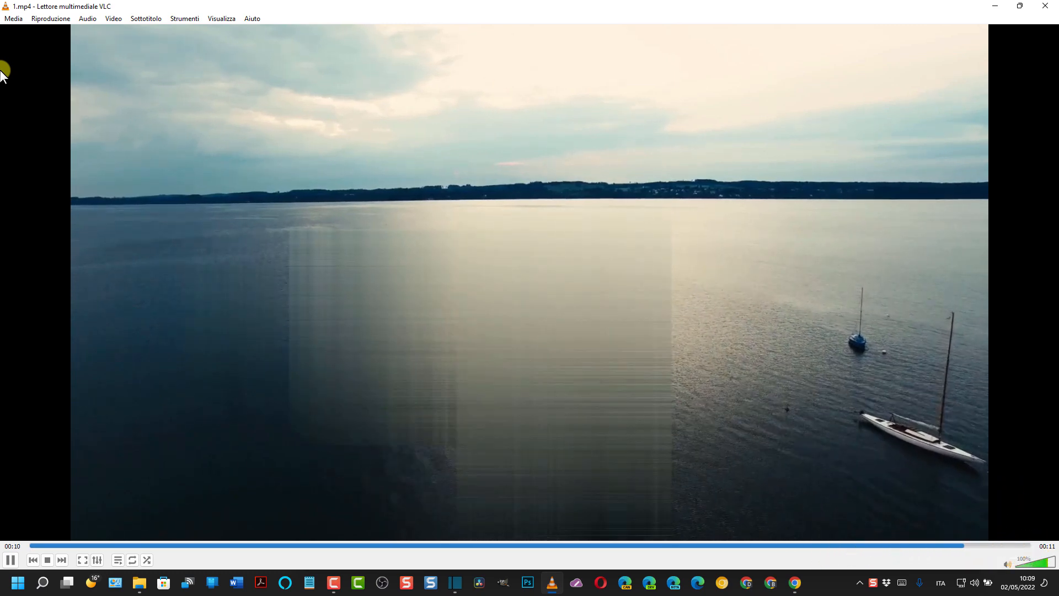
left_click(9, 560)
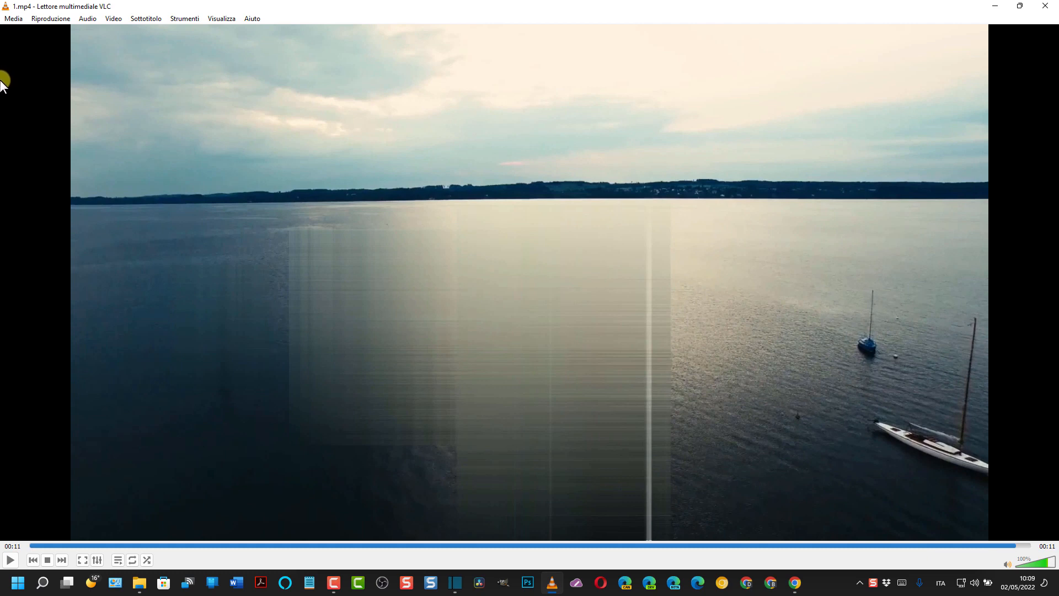
mouse_move(554, 313)
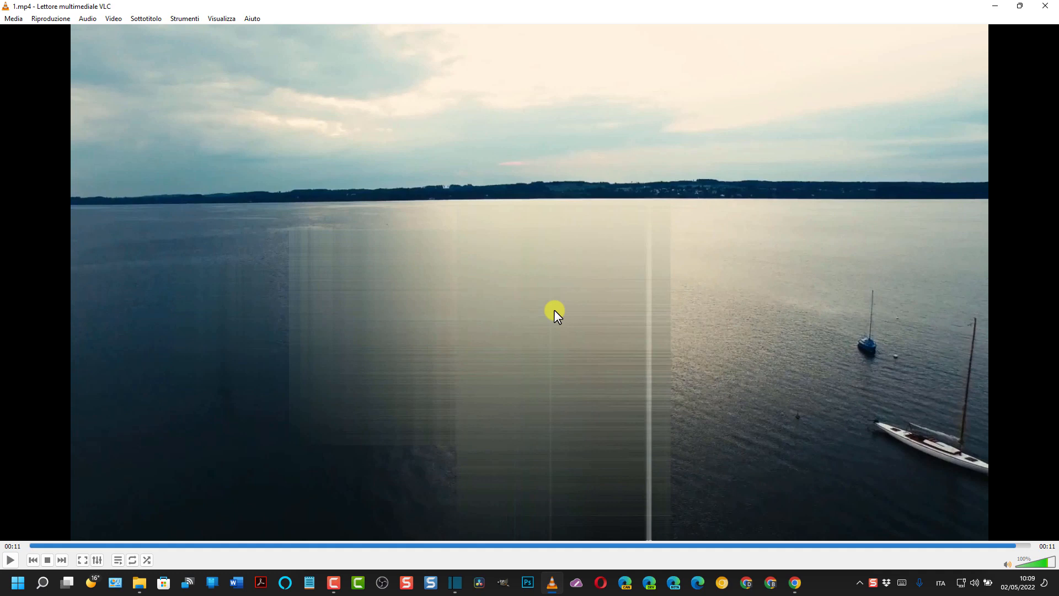
mouse_move(443, 259)
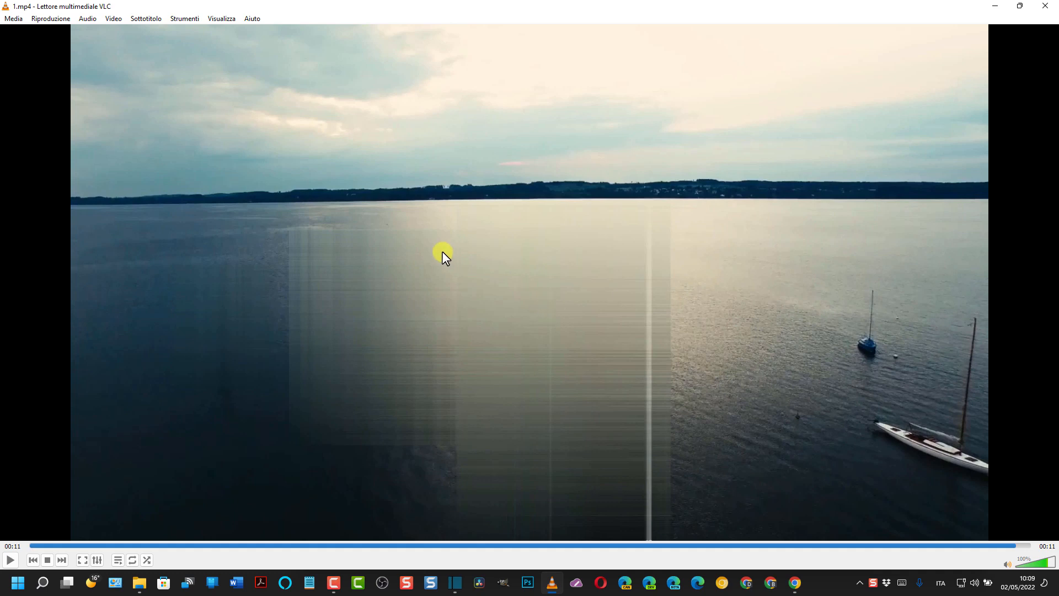
mouse_move(339, 233)
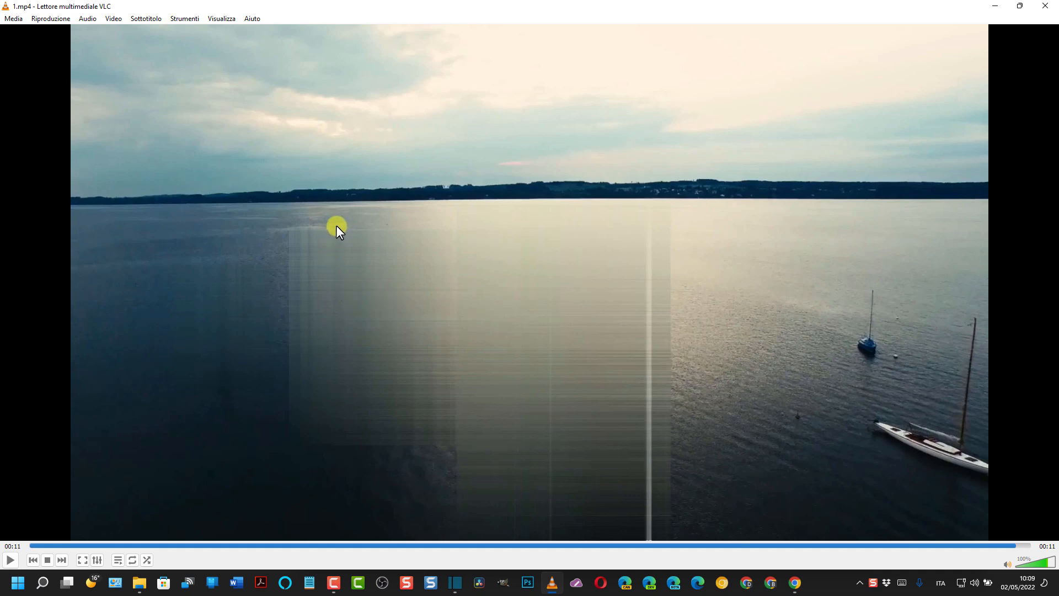
mouse_move(352, 263)
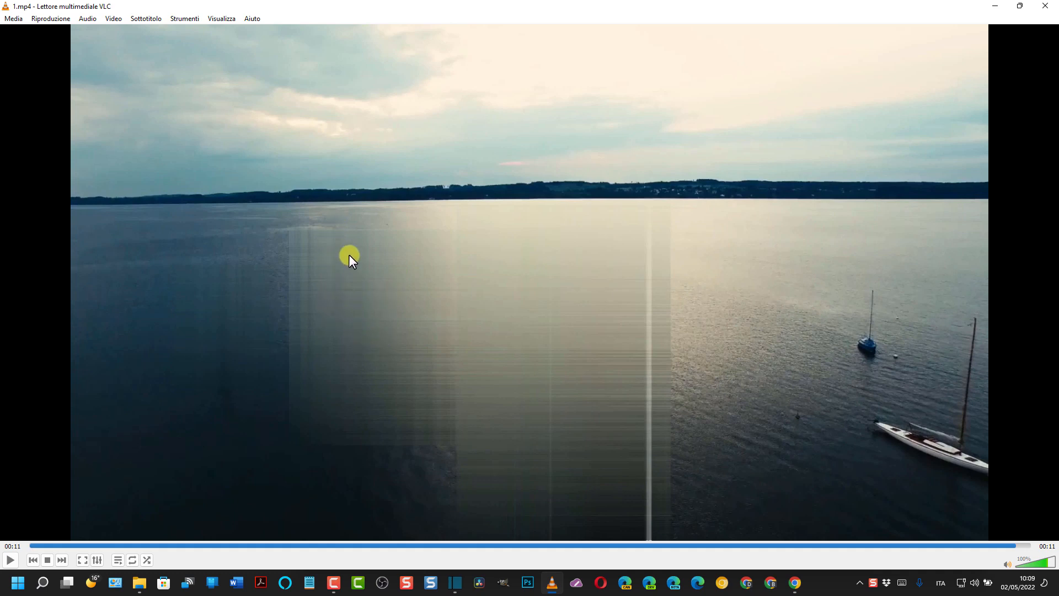
mouse_move(254, 253)
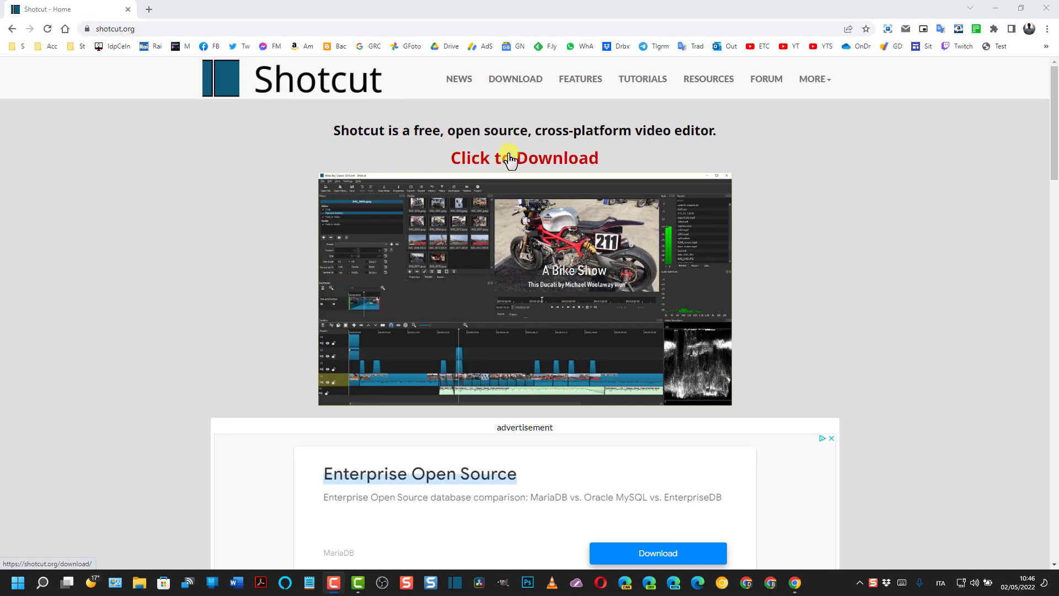
Go to shotcut.org's 'Click to Download' page and dismiss the ad popup.
left_click(524, 158)
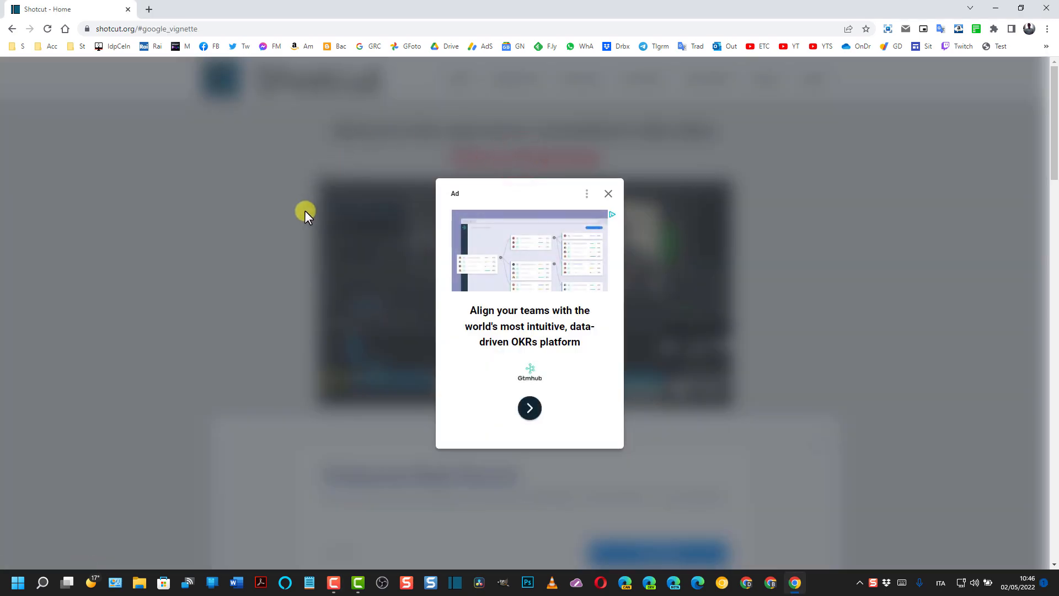
left_click(608, 193)
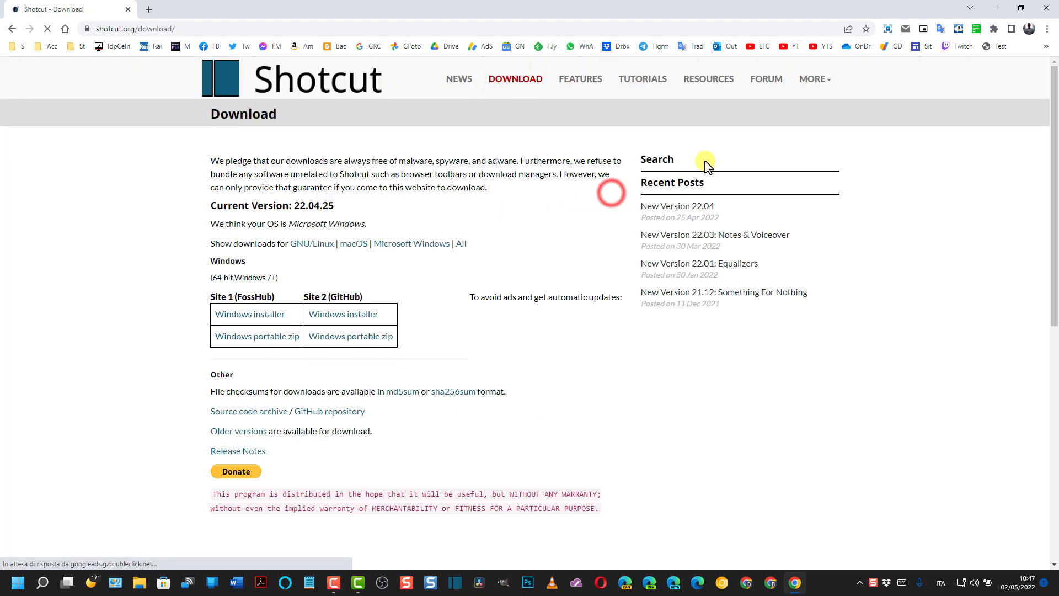